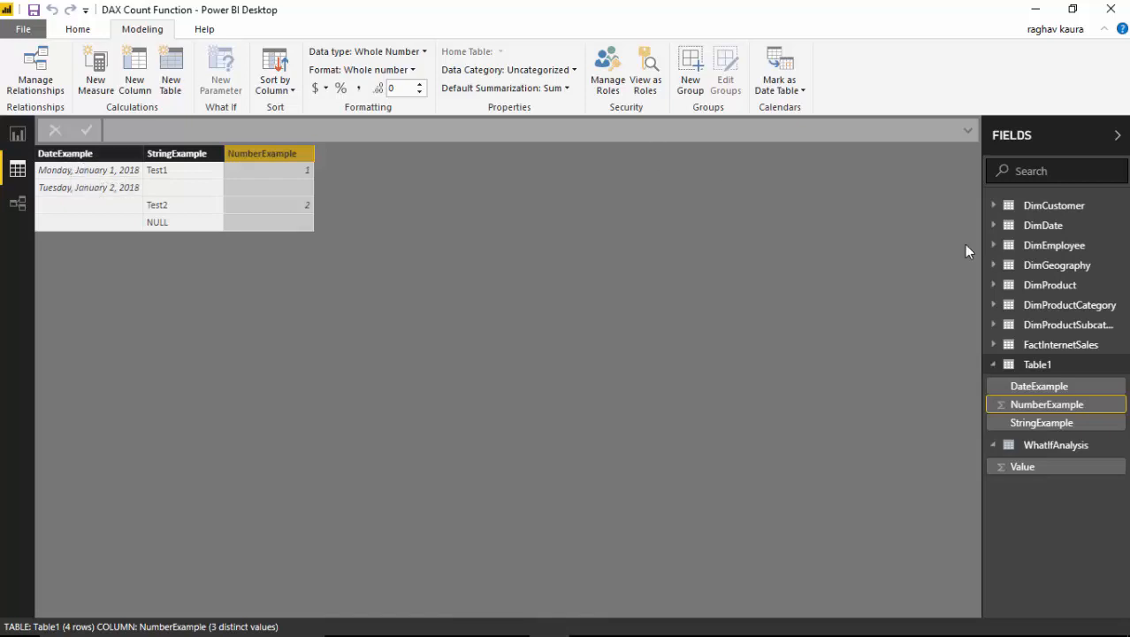
pyautogui.moveTo(54, 158)
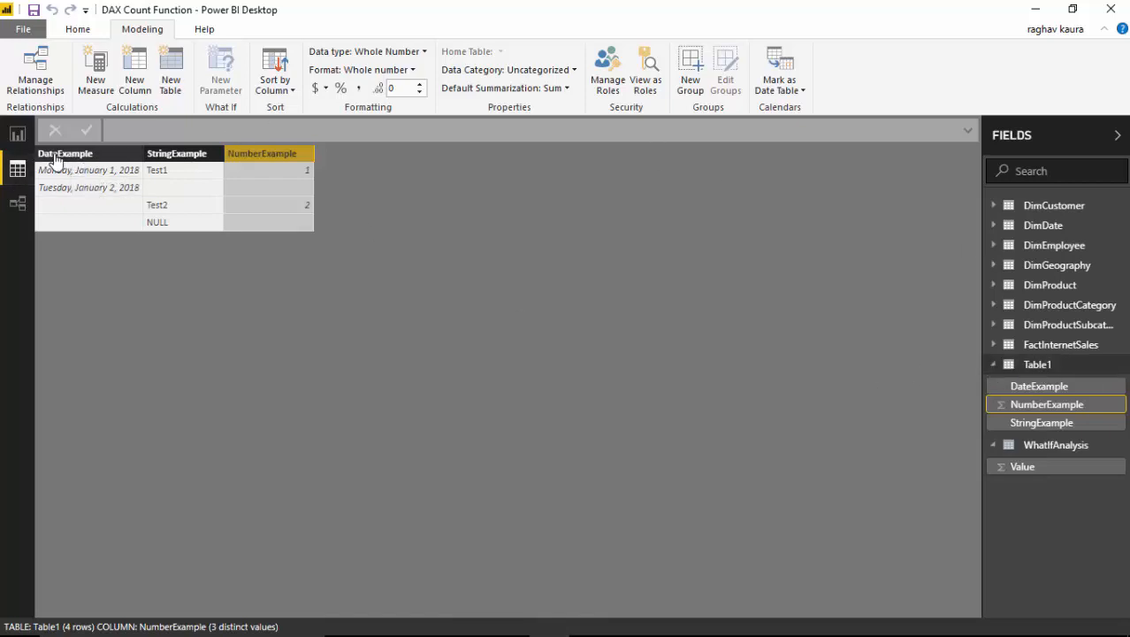
# Inspect Table1's DateExample, StringExample and NumberExample columns, then minimize Power BI Desktop
pyautogui.click(66, 153)
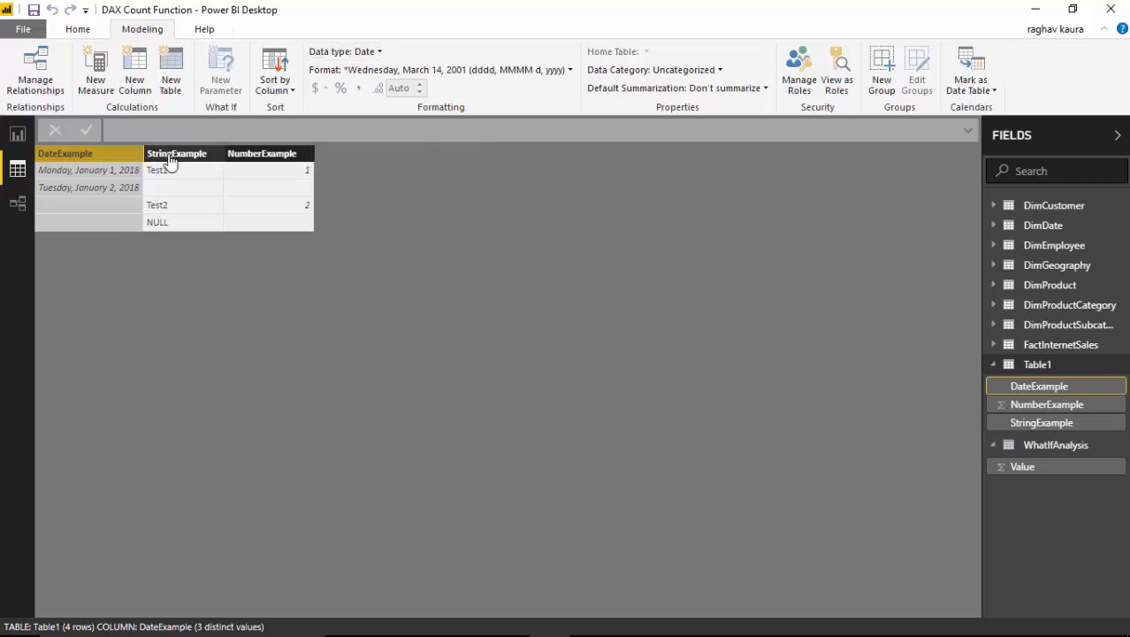
pyautogui.click(177, 153)
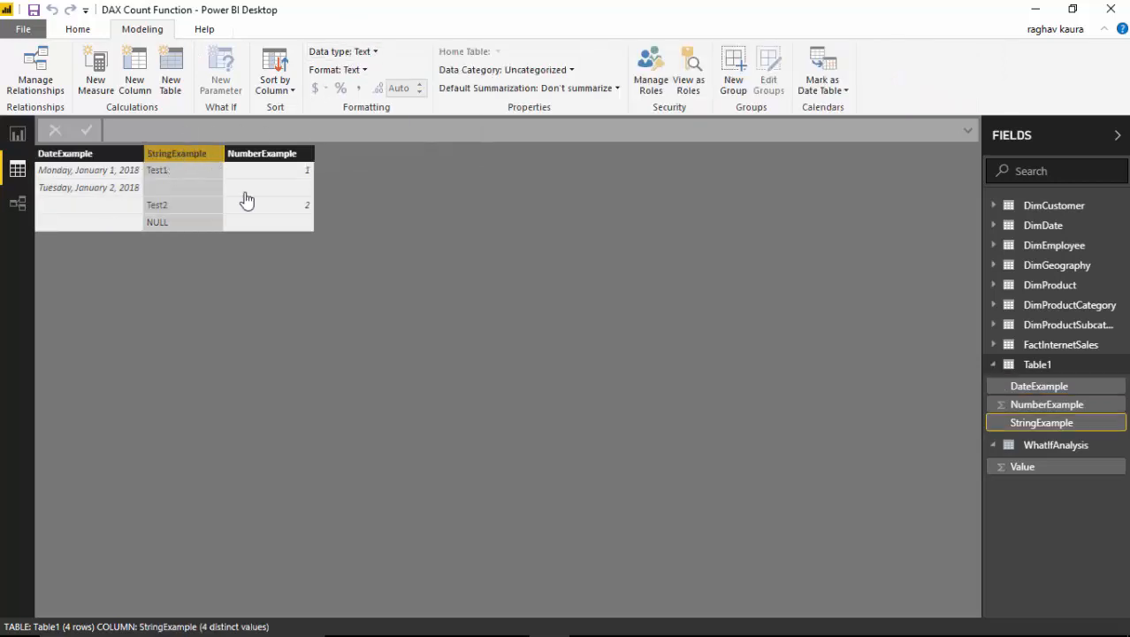
pyautogui.click(262, 153)
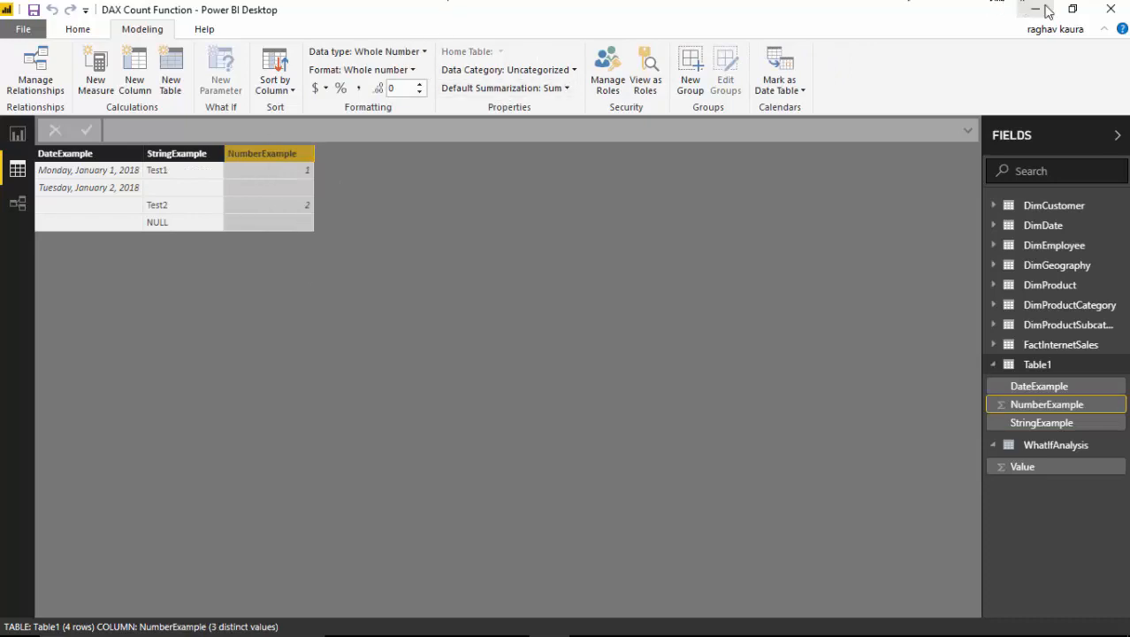
pyautogui.click(467, 619)
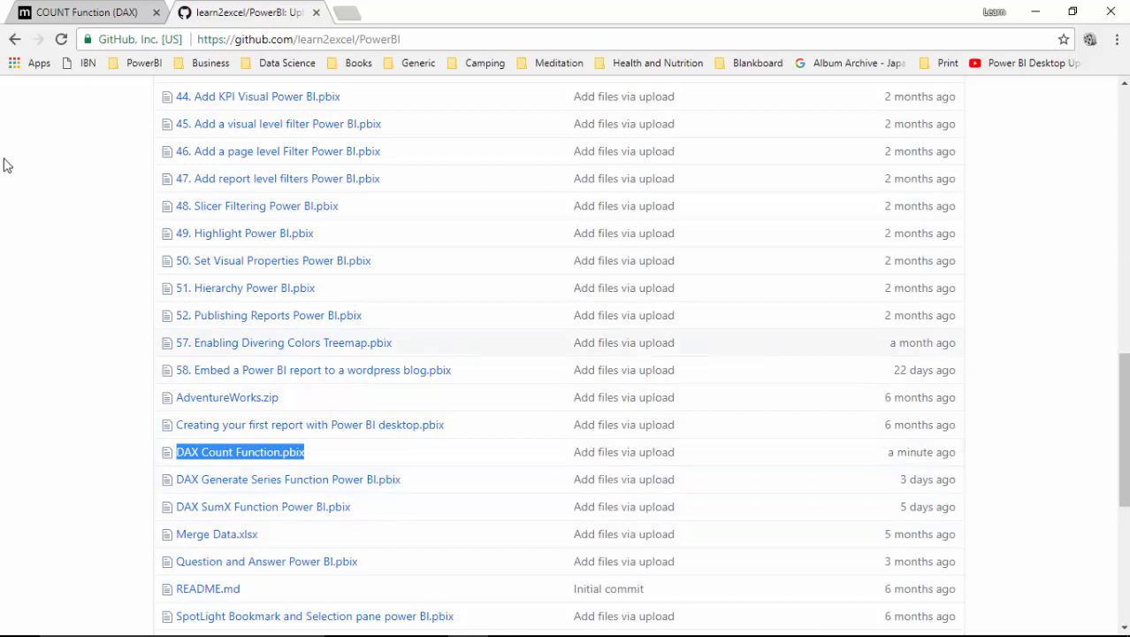
# Switch Chrome to the 'COUNT Function (DAX)' documentation tab
pyautogui.click(84, 12)
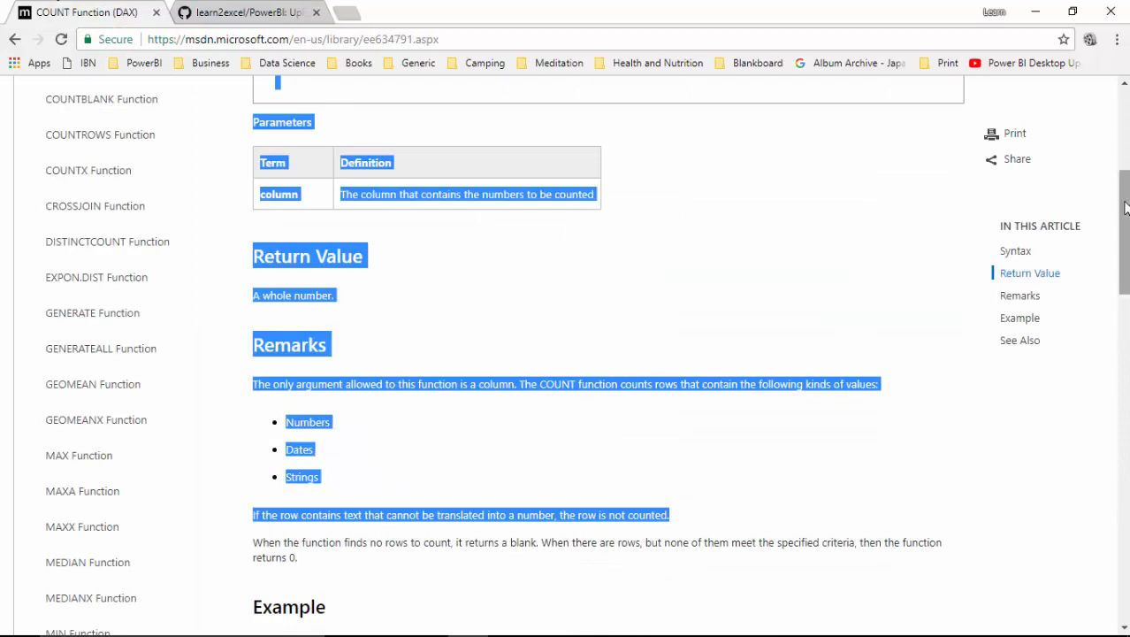
pyautogui.scroll(3)
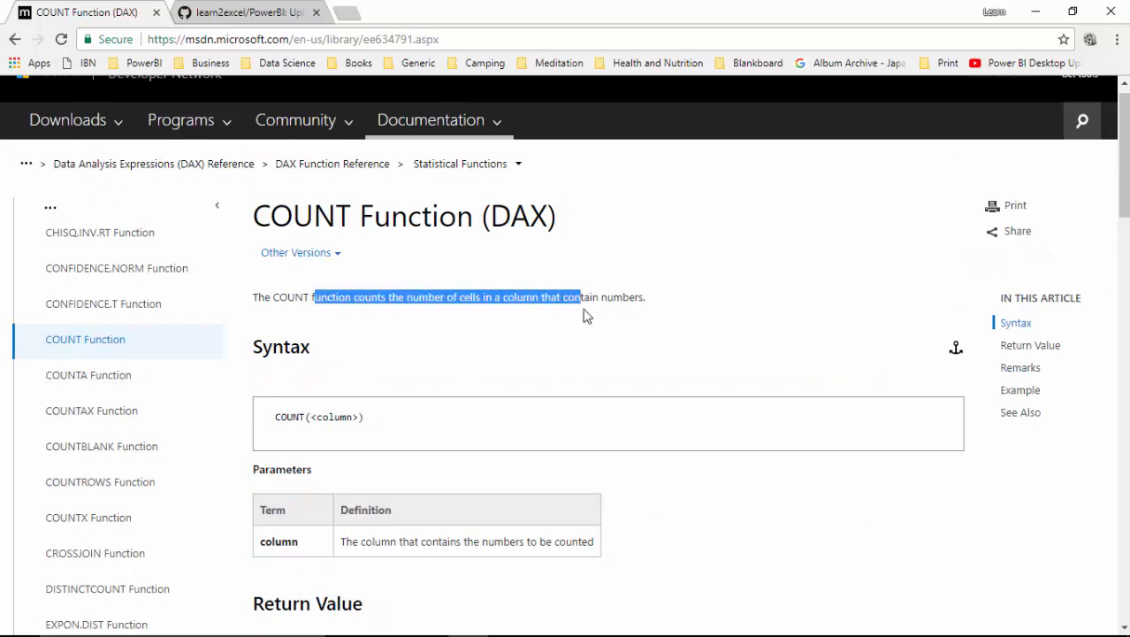
pyautogui.moveTo(581, 297); pyautogui.dragTo(645, 297)
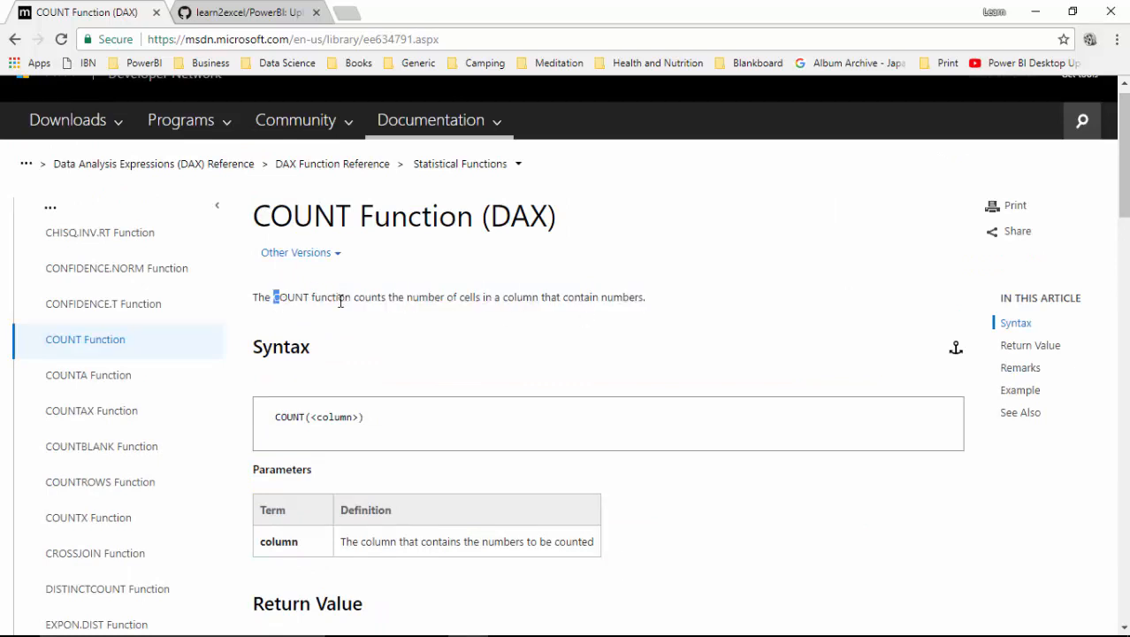
pyautogui.moveTo(275, 296); pyautogui.dragTo(645, 296)
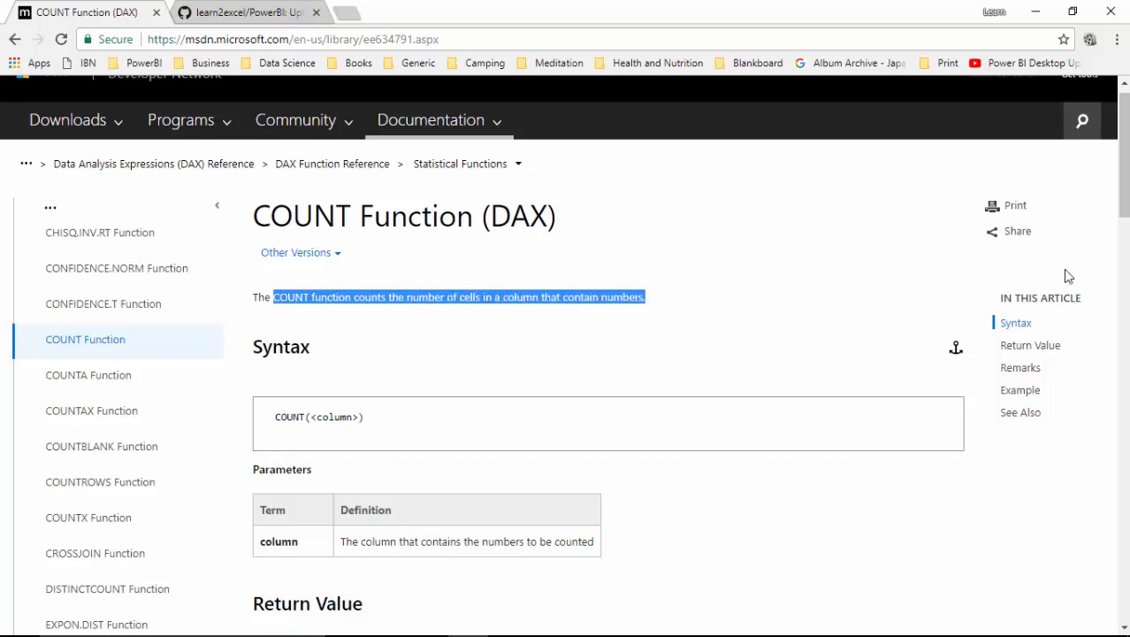
pyautogui.scroll(-3)
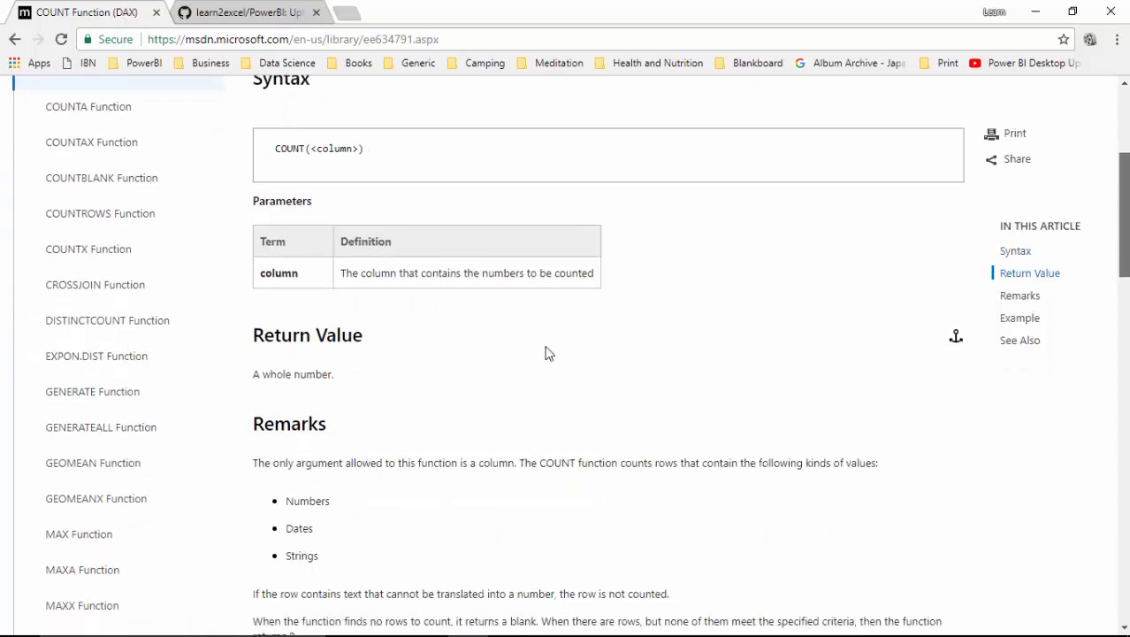
pyautogui.scroll(-3)
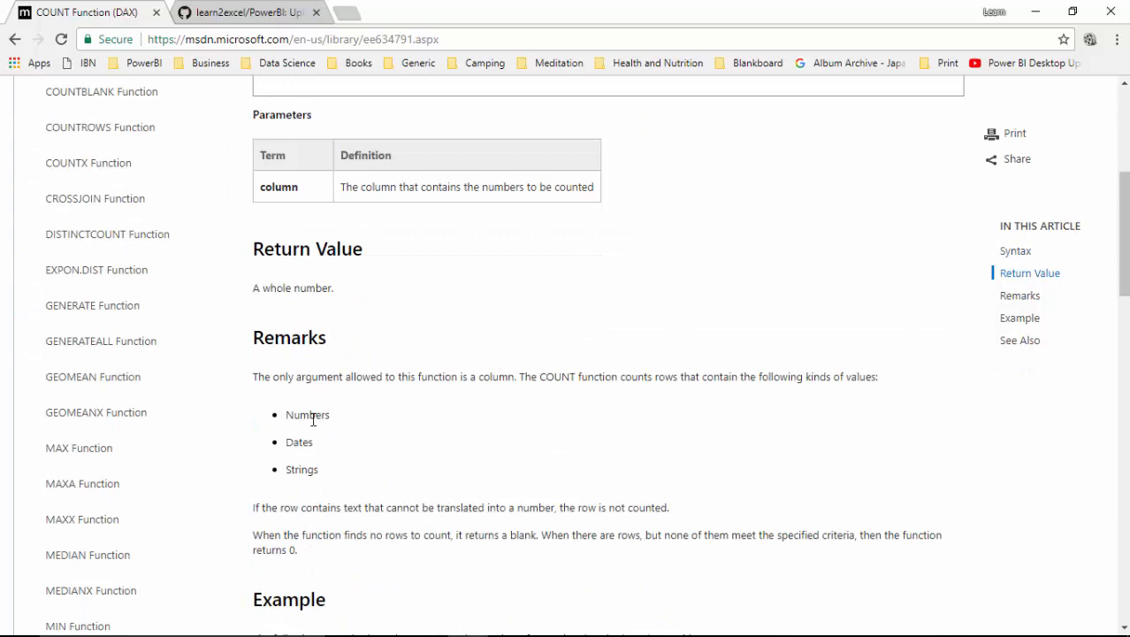
pyautogui.doubleClick(302, 469)
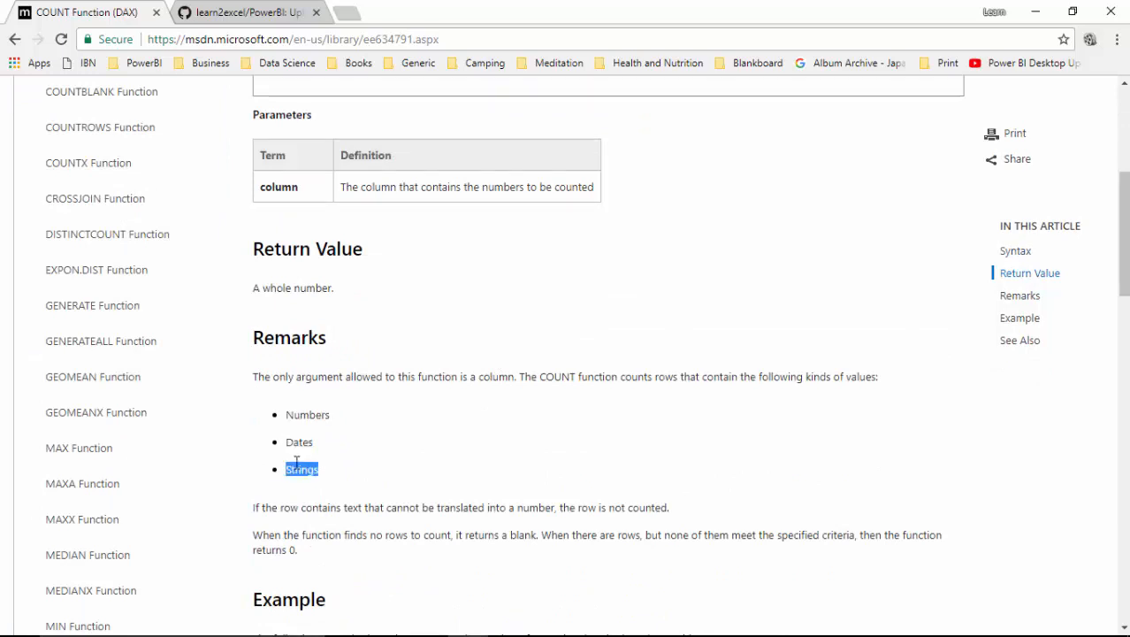
pyautogui.moveTo(292, 508)
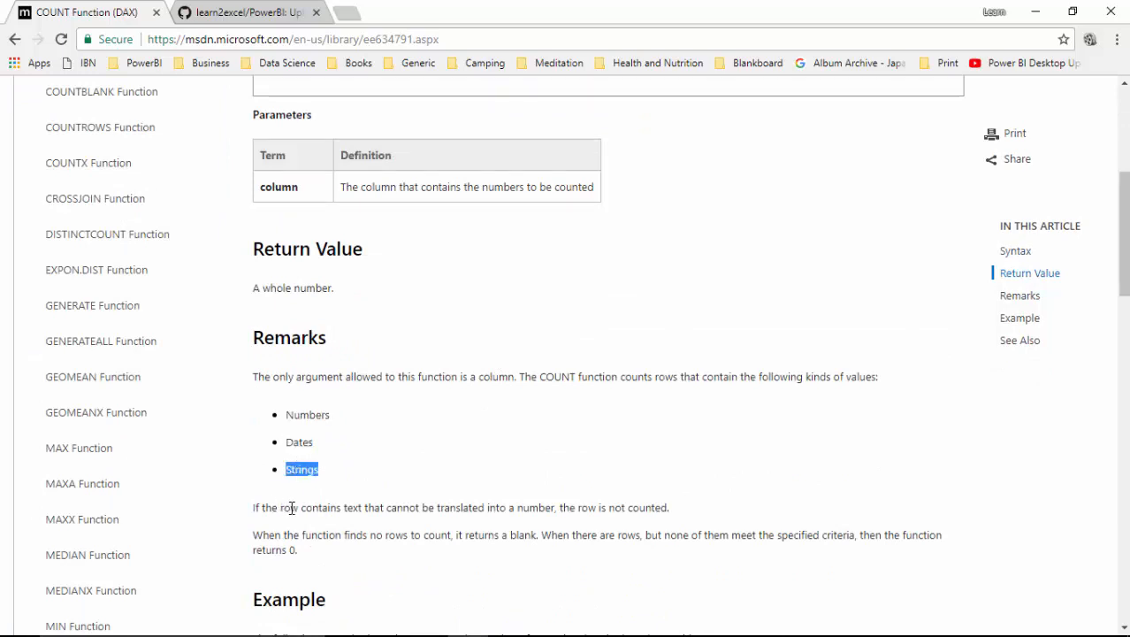
pyautogui.moveTo(521, 512)
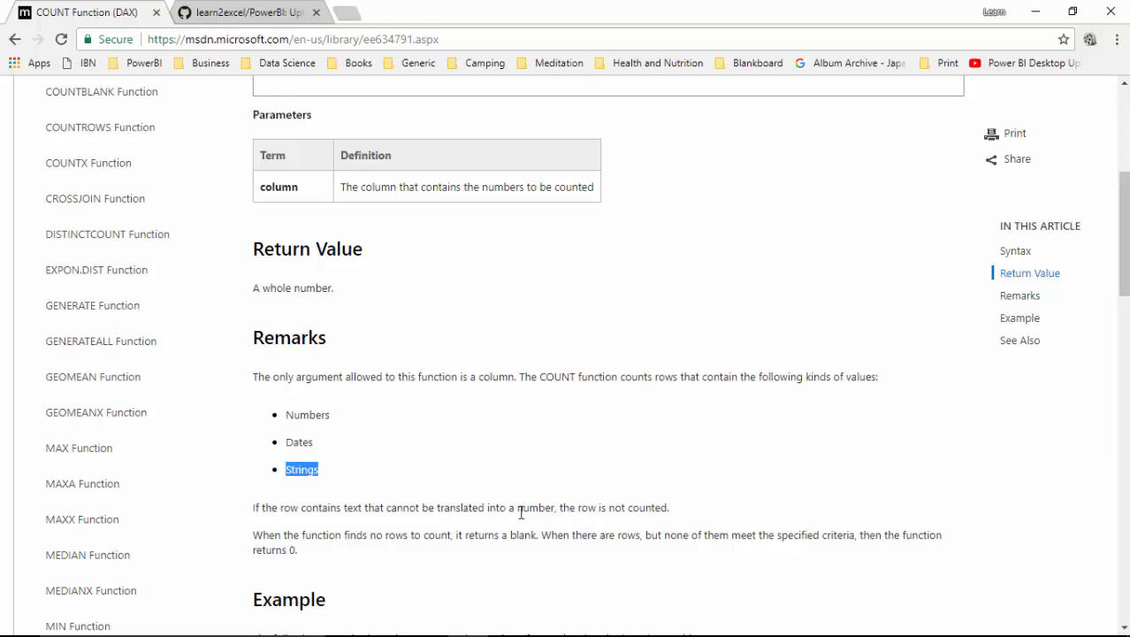
pyautogui.moveTo(697, 513)
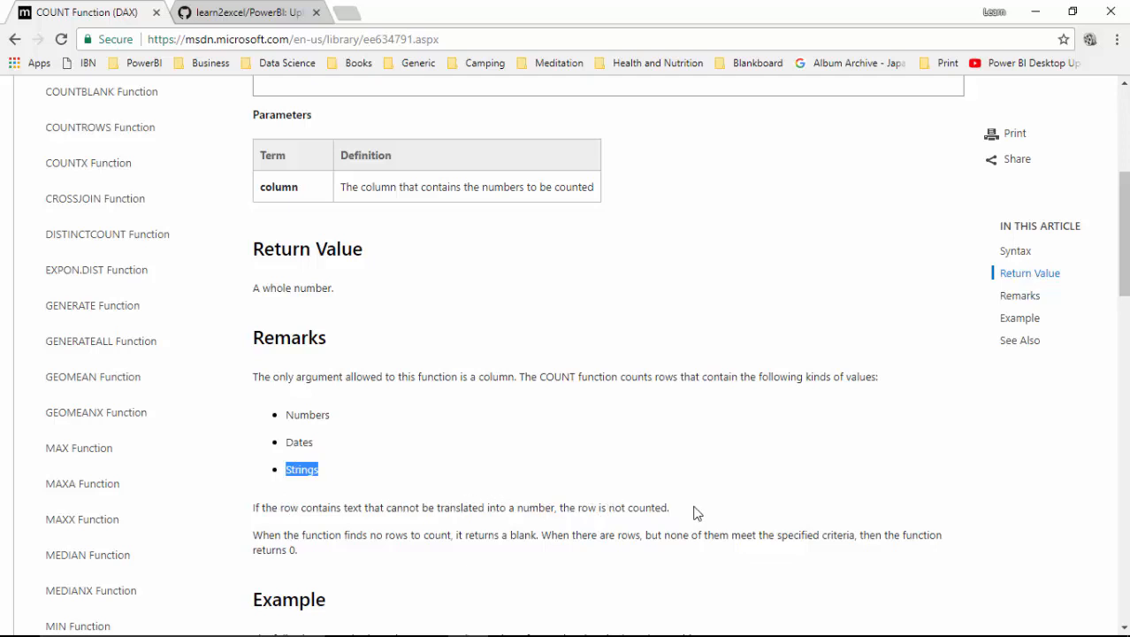
pyautogui.moveTo(1028, 15)
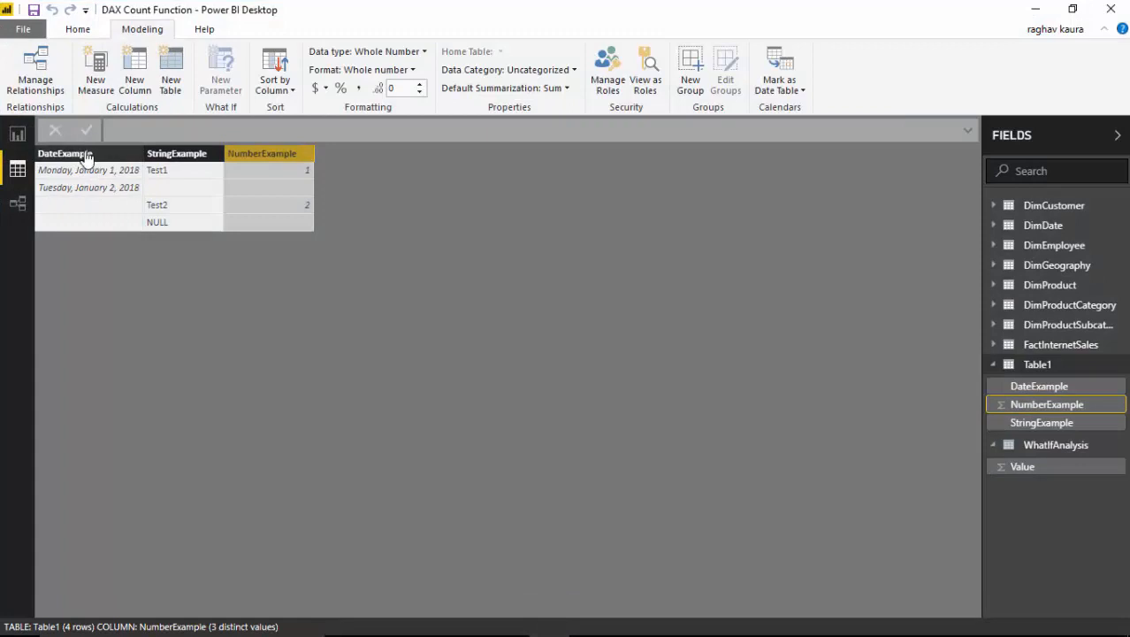
pyautogui.moveTo(88, 170)
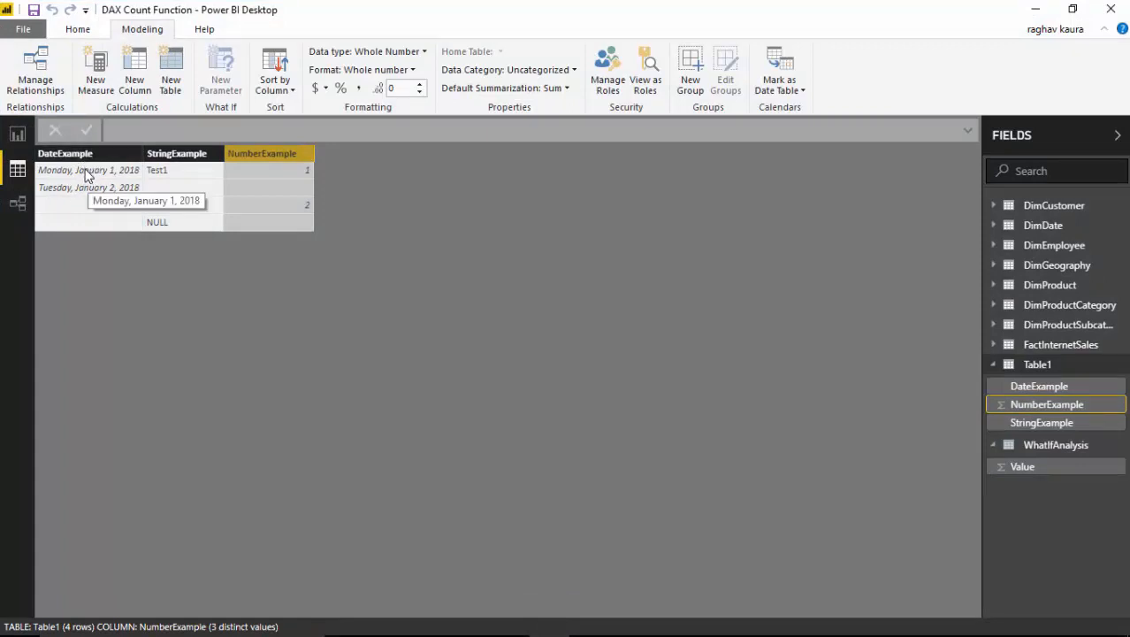
# Select Table1's DateExample column to review its two dates and blank rows
pyautogui.click(64, 152)
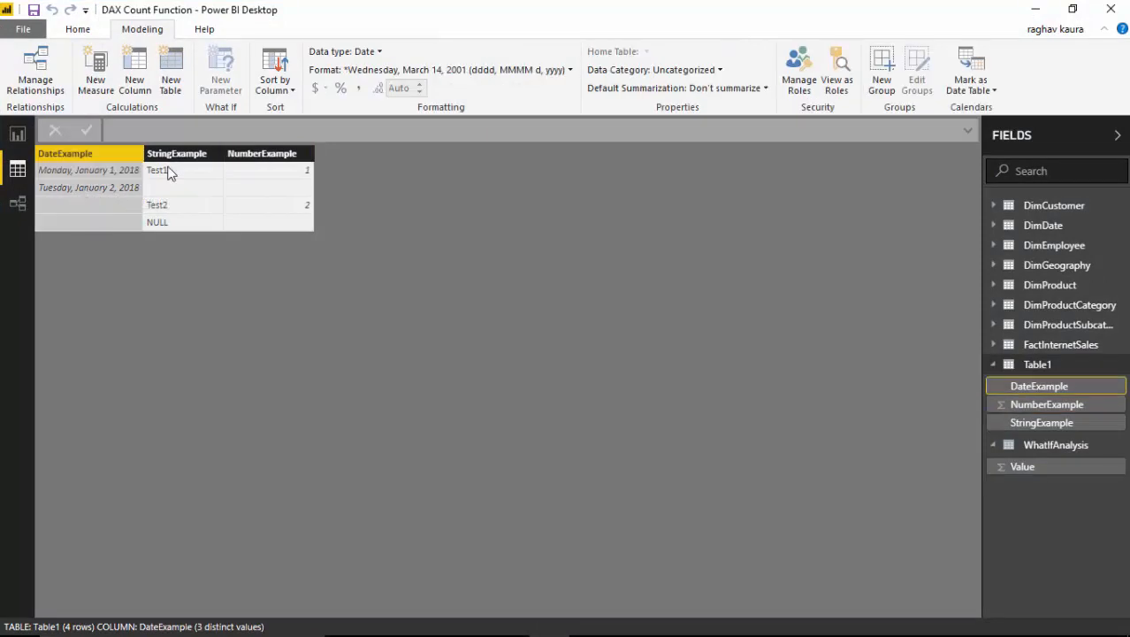
pyautogui.moveTo(177, 193)
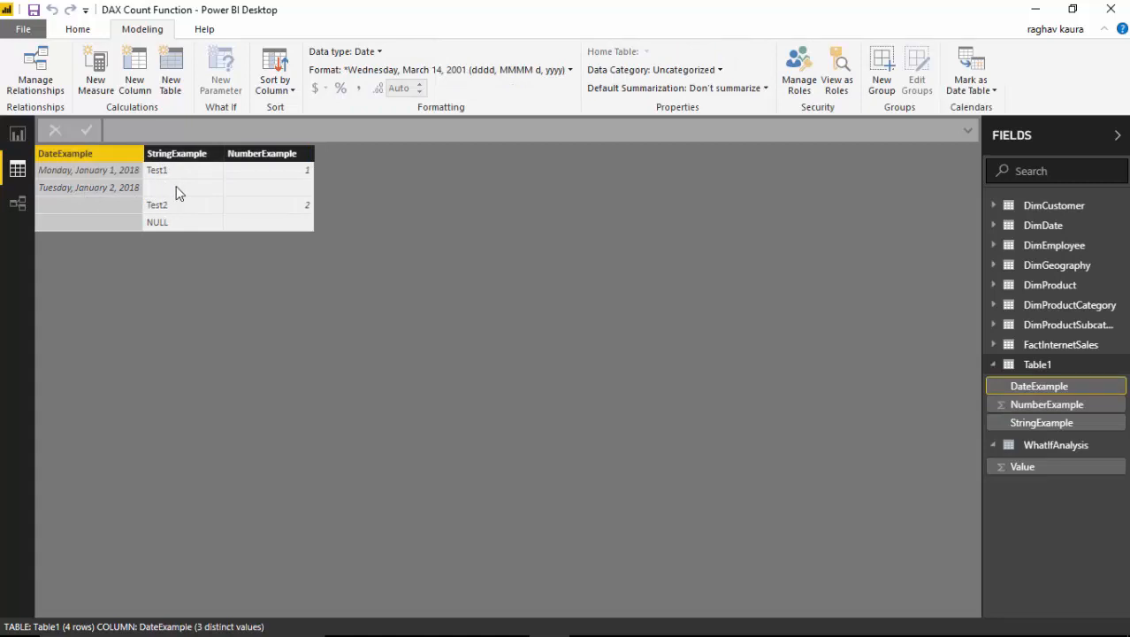
pyautogui.moveTo(268, 262)
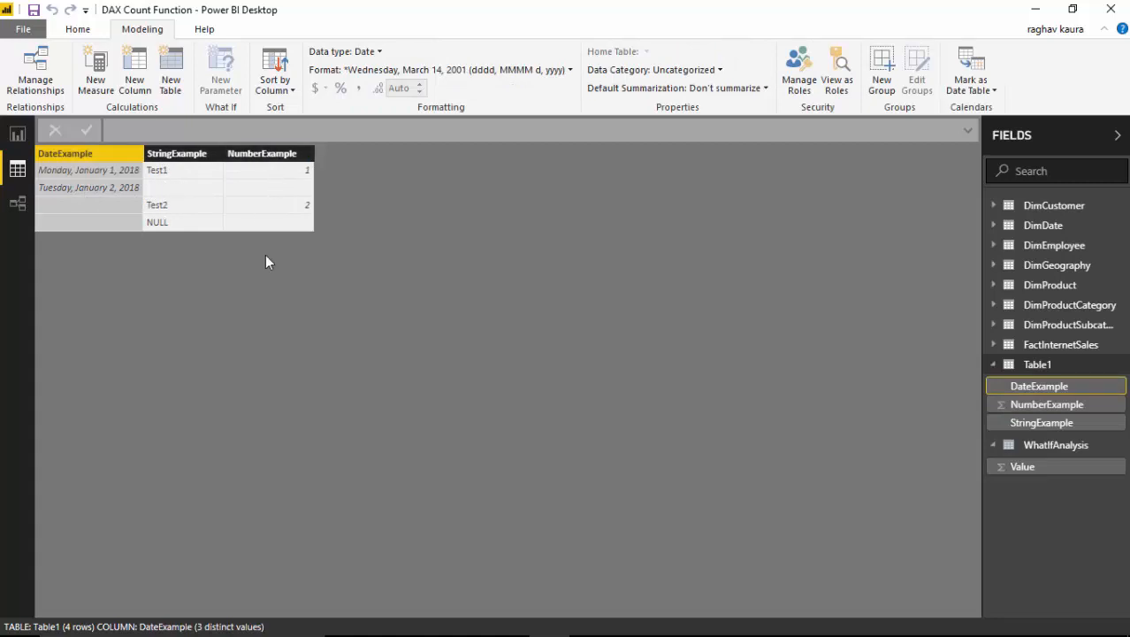
pyautogui.moveTo(1037, 363)
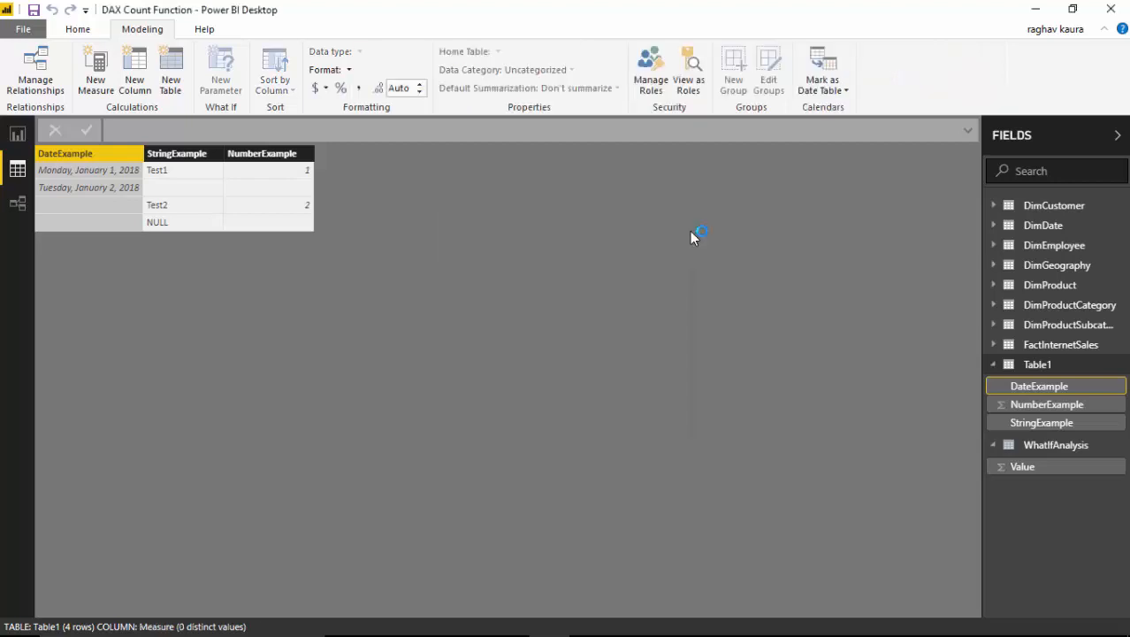
# Define the measure CountOfDate = COUNT(Table1[DateExample]) in Table1
pyautogui.click(95, 71)
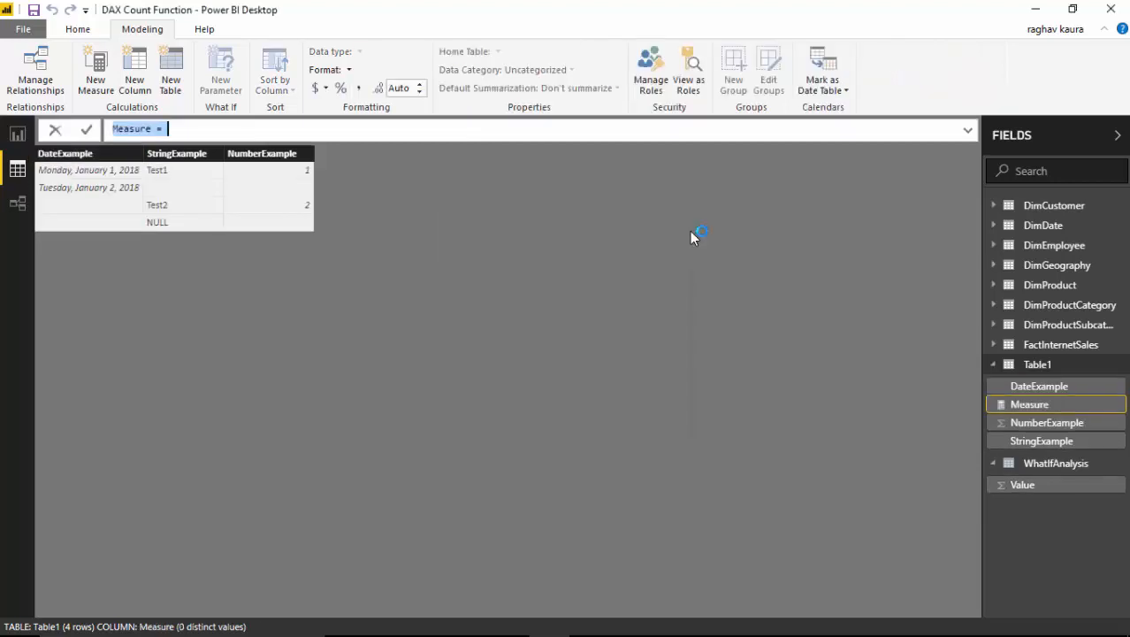
pyautogui.write('CountOf')
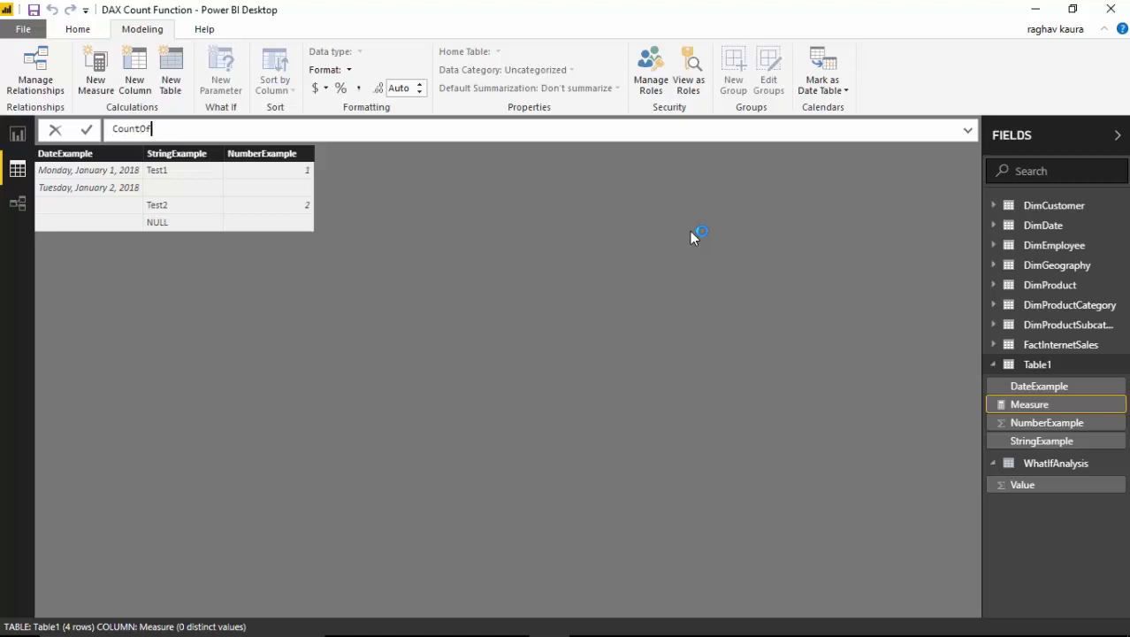
pyautogui.write('Date=')
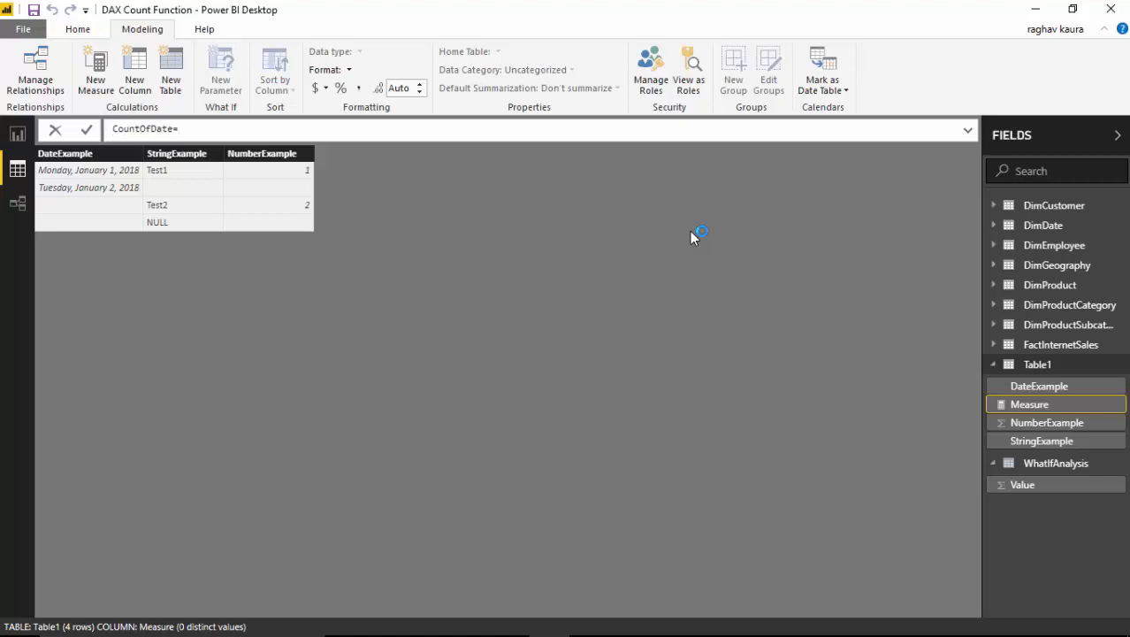
pyautogui.write('Count (')
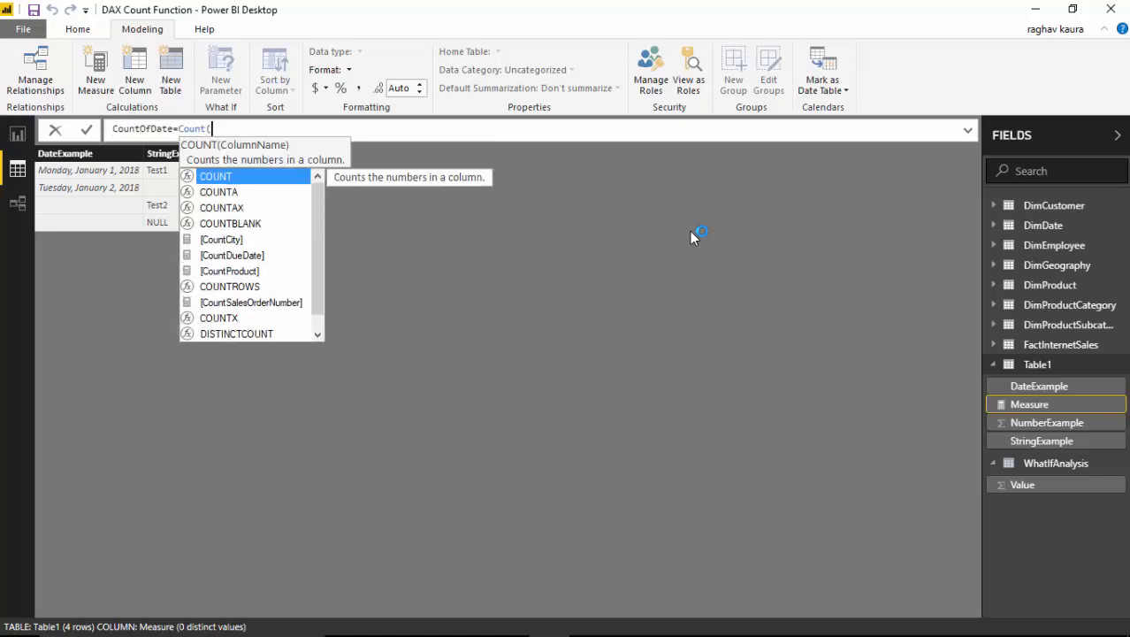
pyautogui.write('datee')
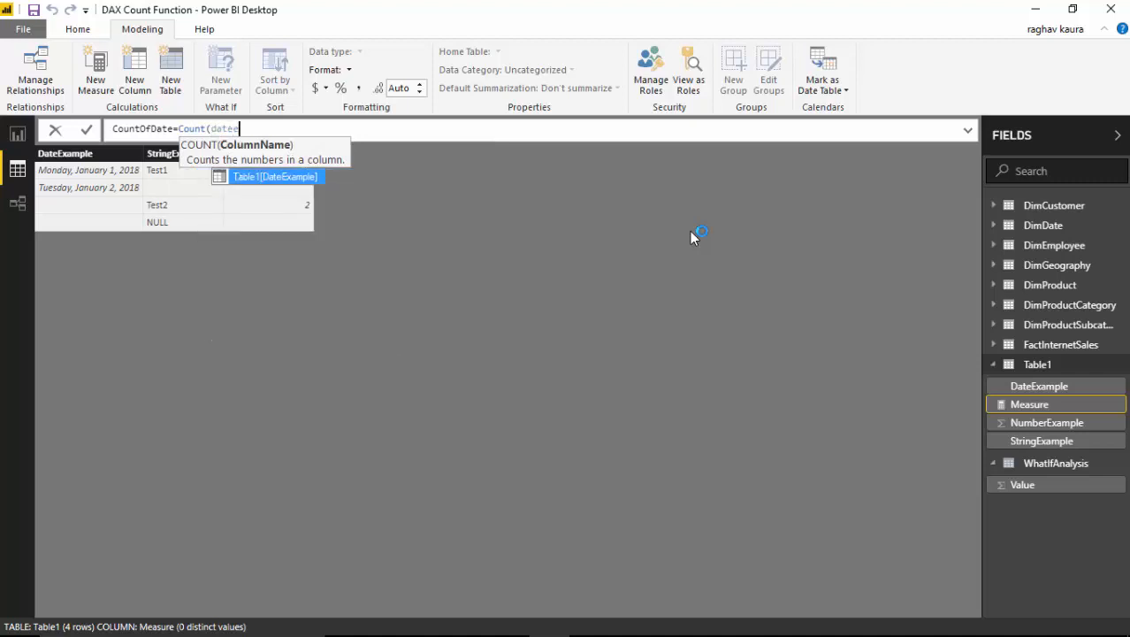
pyautogui.click(274, 176)
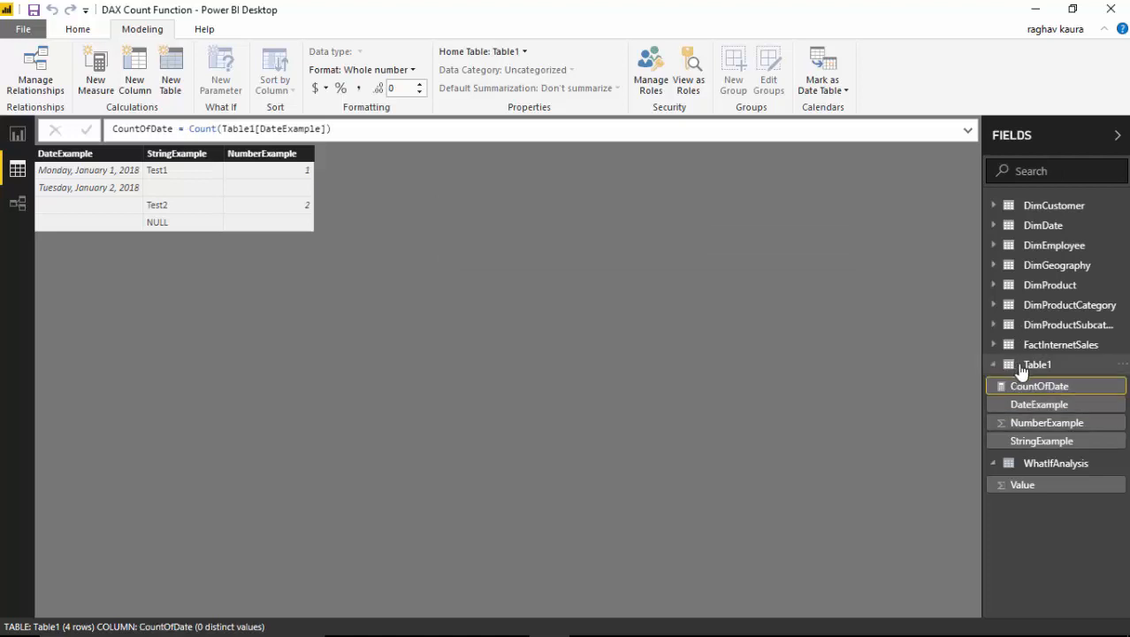
pyautogui.moveTo(600, 320)
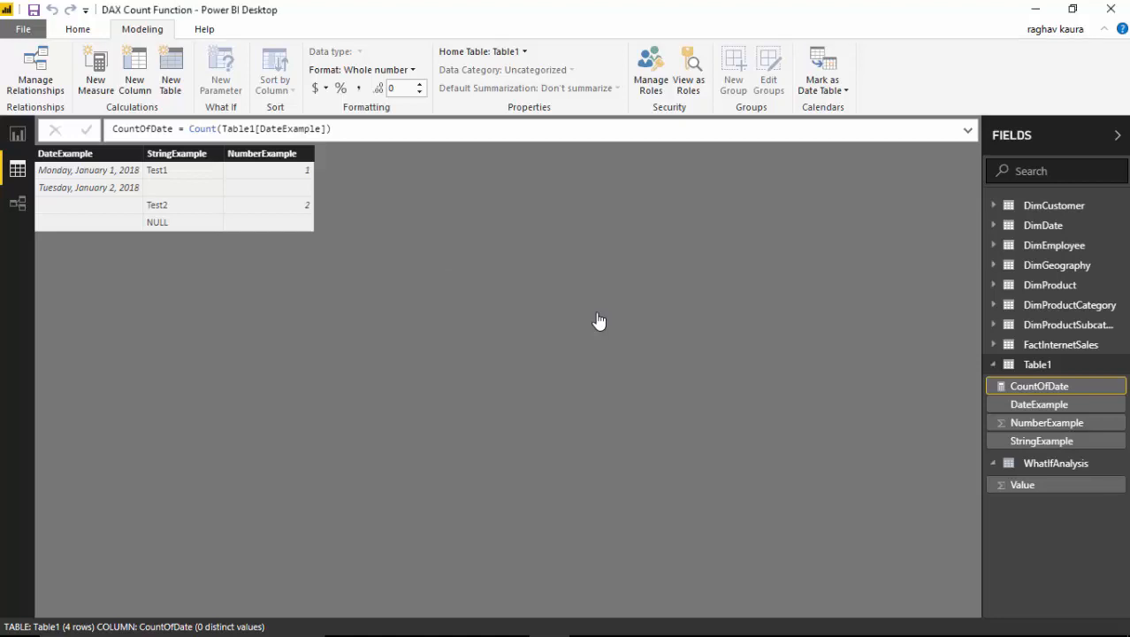
# Define the measure CountOfString = COUNT(Table1[StringExample]) in Table1
pyautogui.click(95, 66)
pyautogui.write('Count')
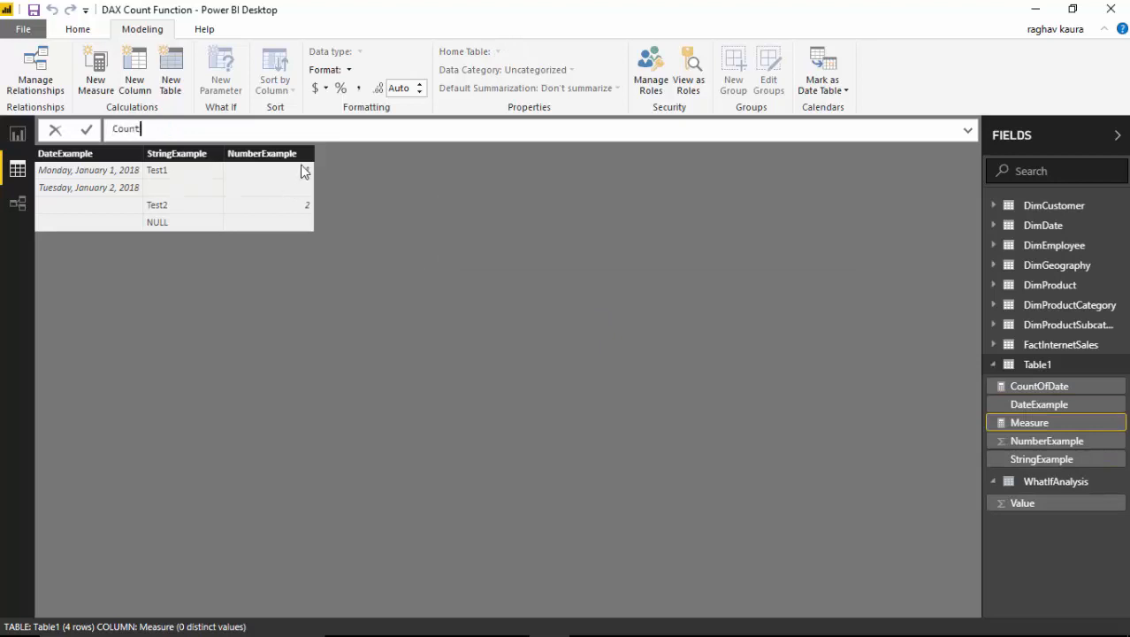
pyautogui.write('Of')
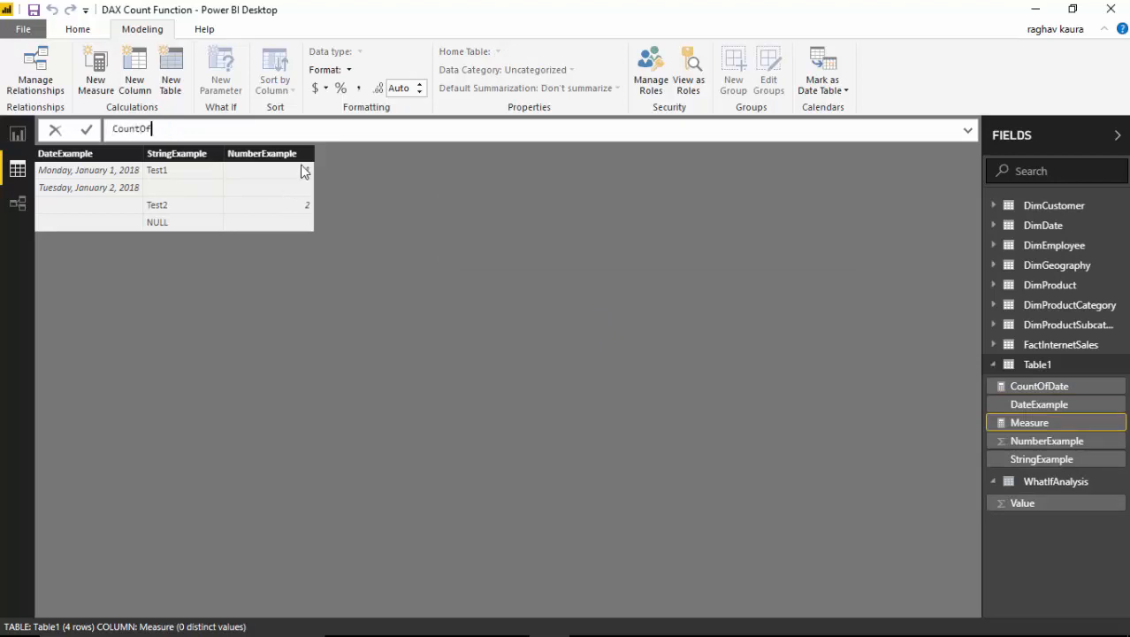
pyautogui.write('String')
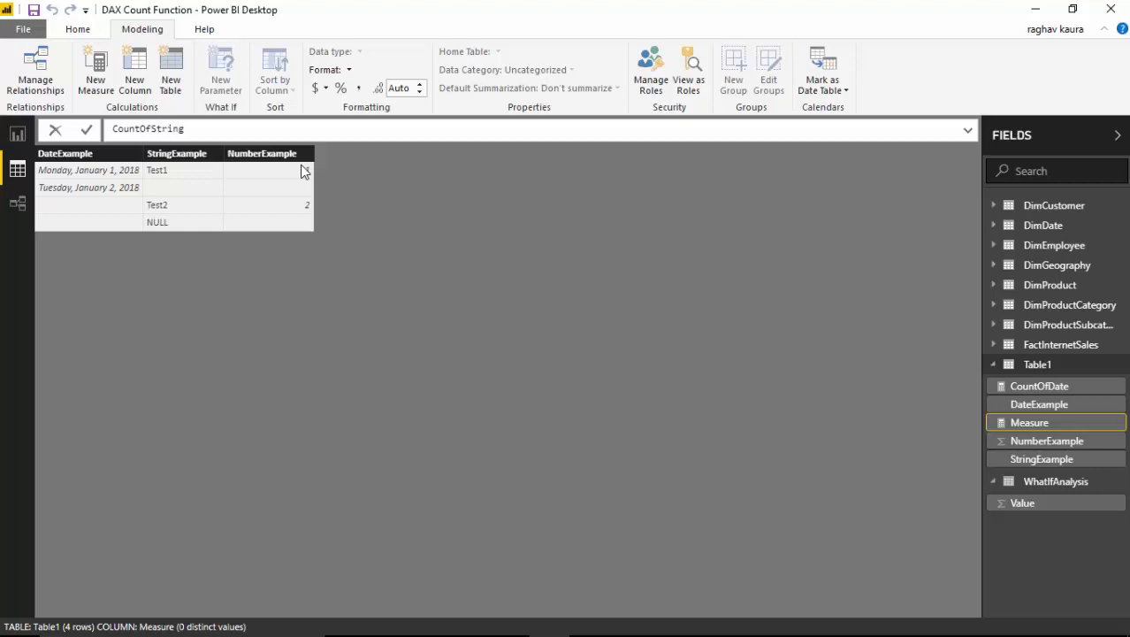
pyautogui.write('=Count(String')
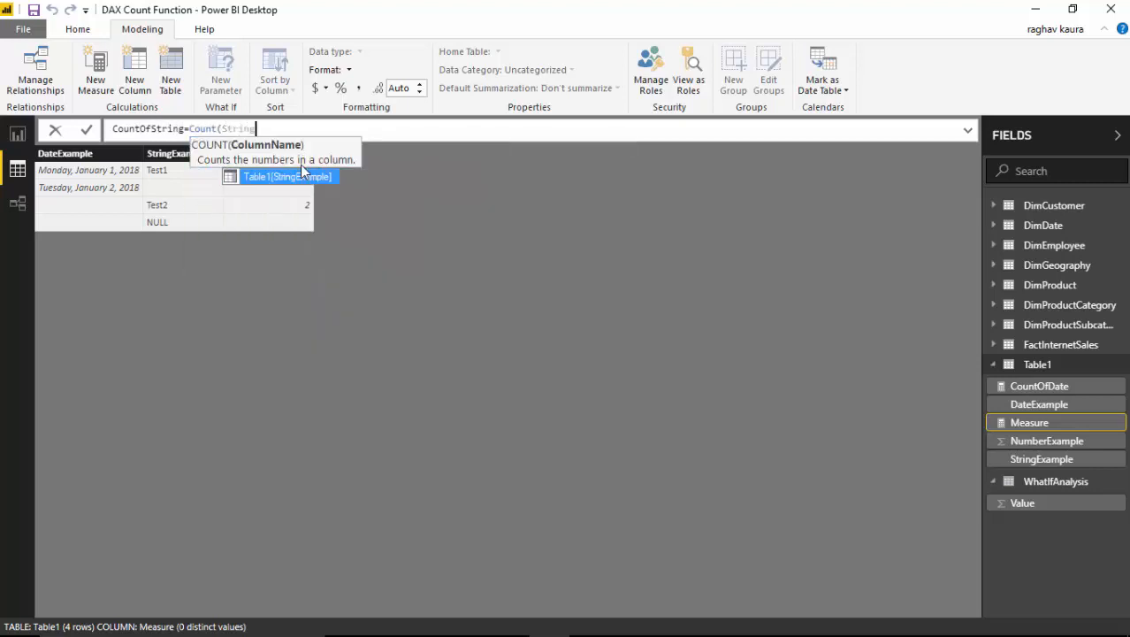
pyautogui.click(287, 176)
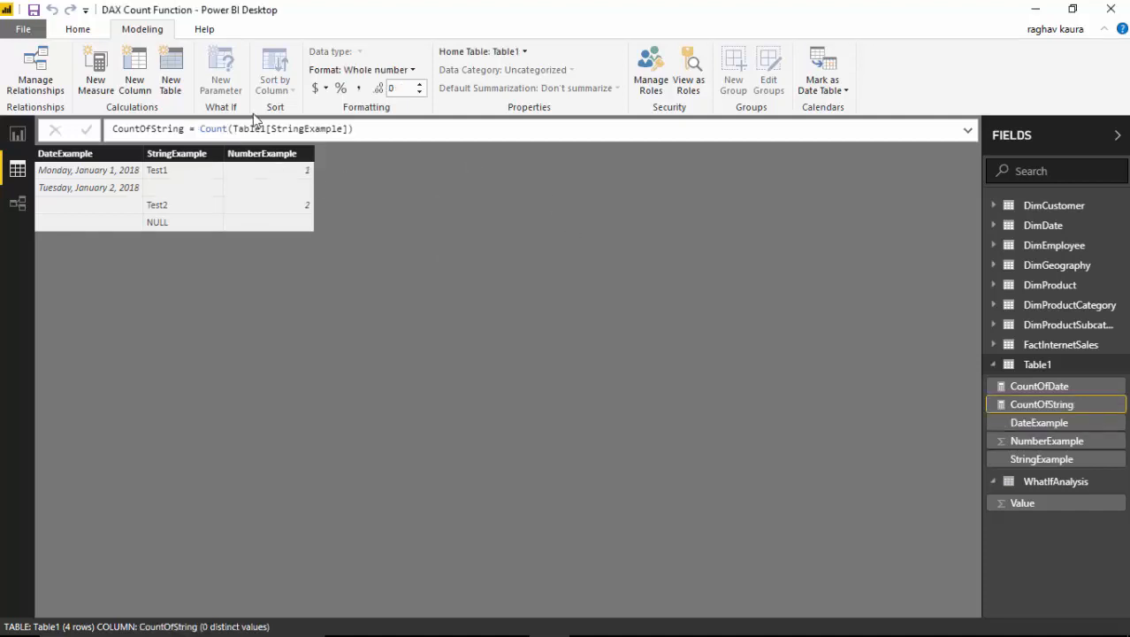
pyautogui.moveTo(1035, 365)
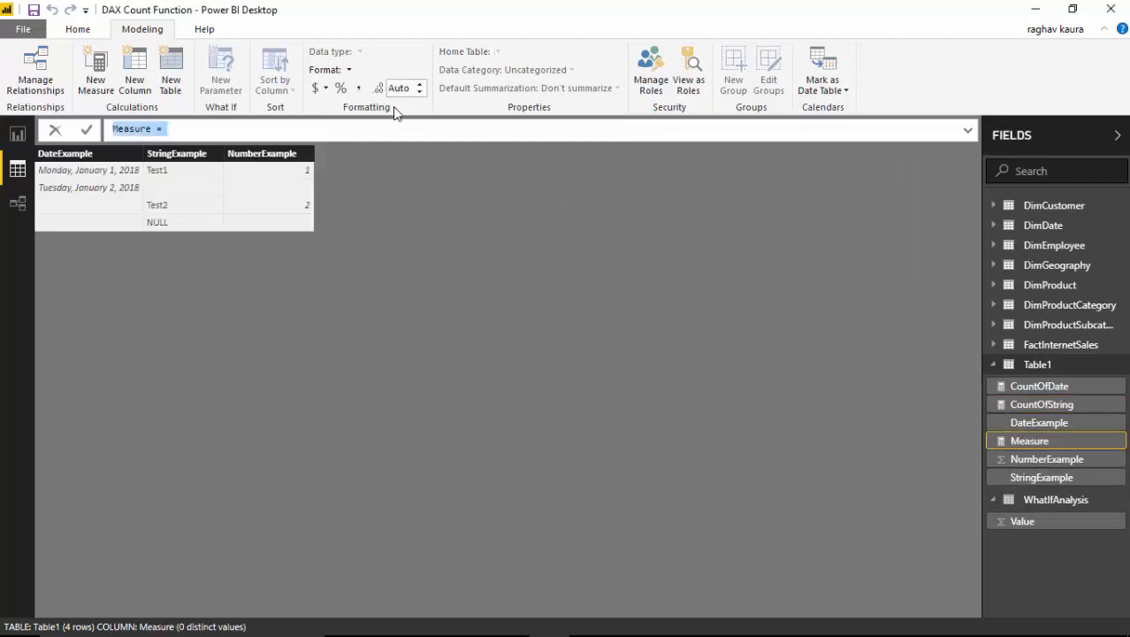
# Enter the formula CountOfNumber = COUNT(Table1[NumberExample]) for a new Table1 measure
pyautogui.write('CountOf')
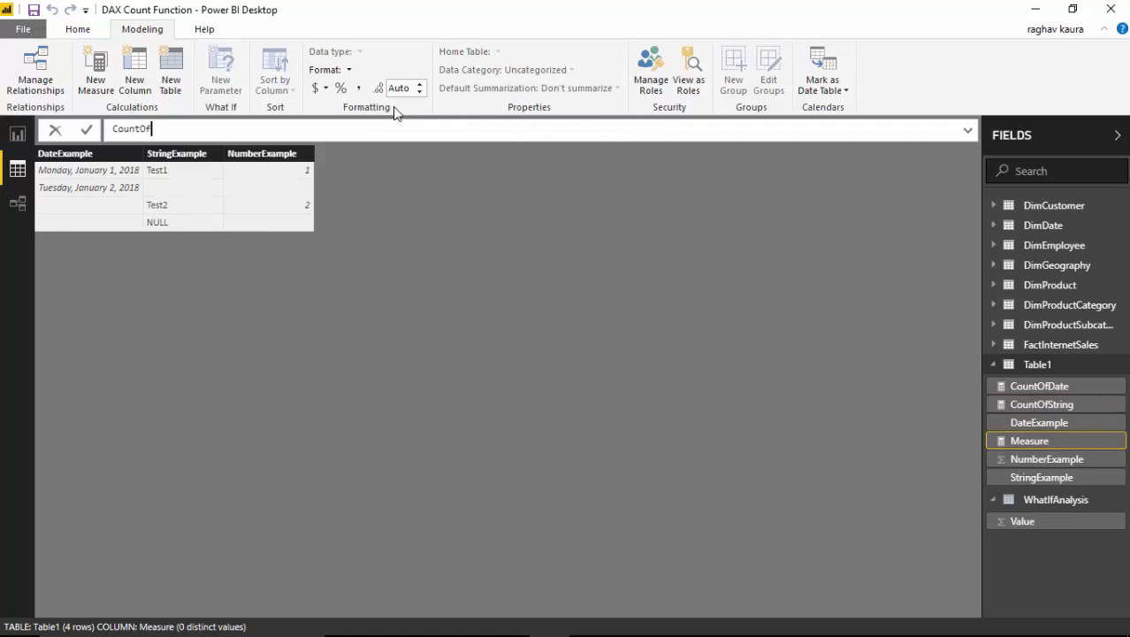
pyautogui.write('Number=')
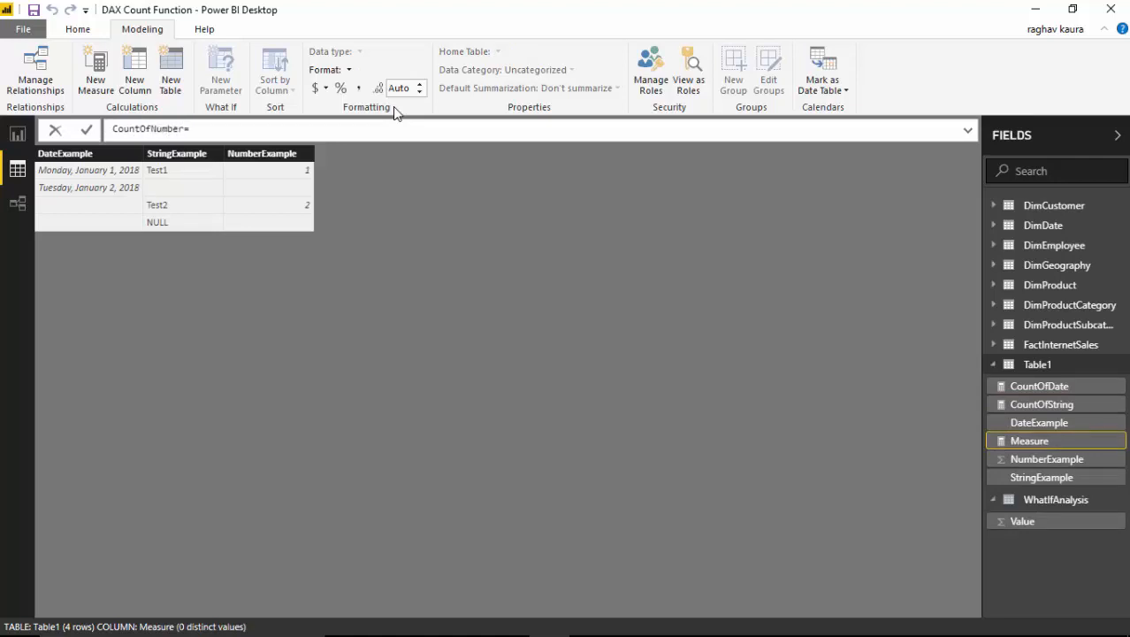
pyautogui.write('Count(')
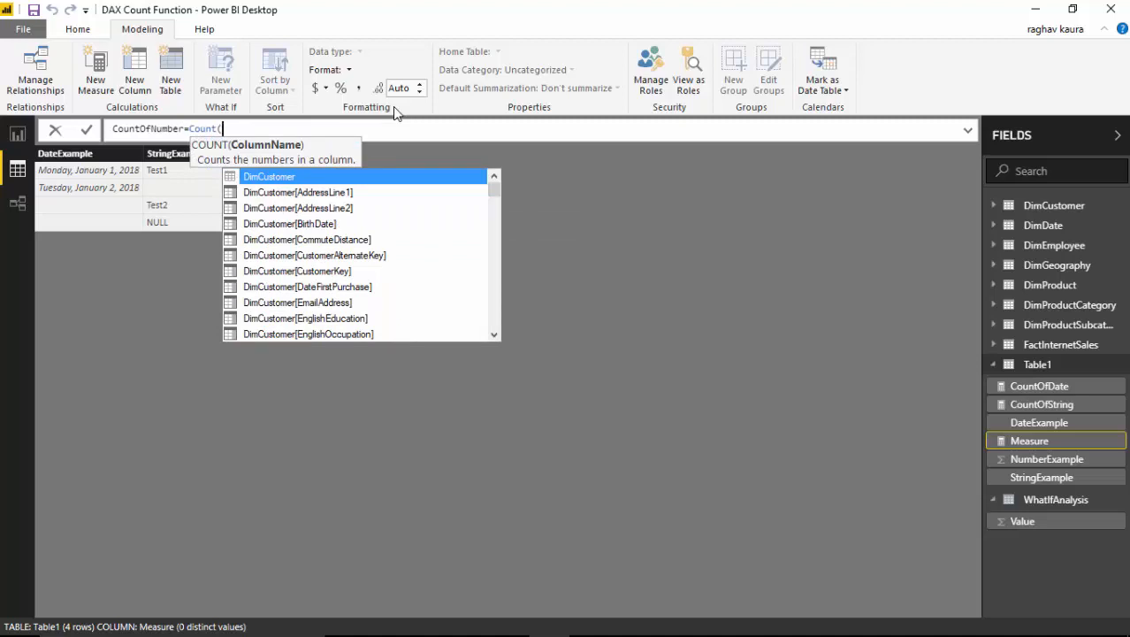
pyautogui.write('numberExample]')
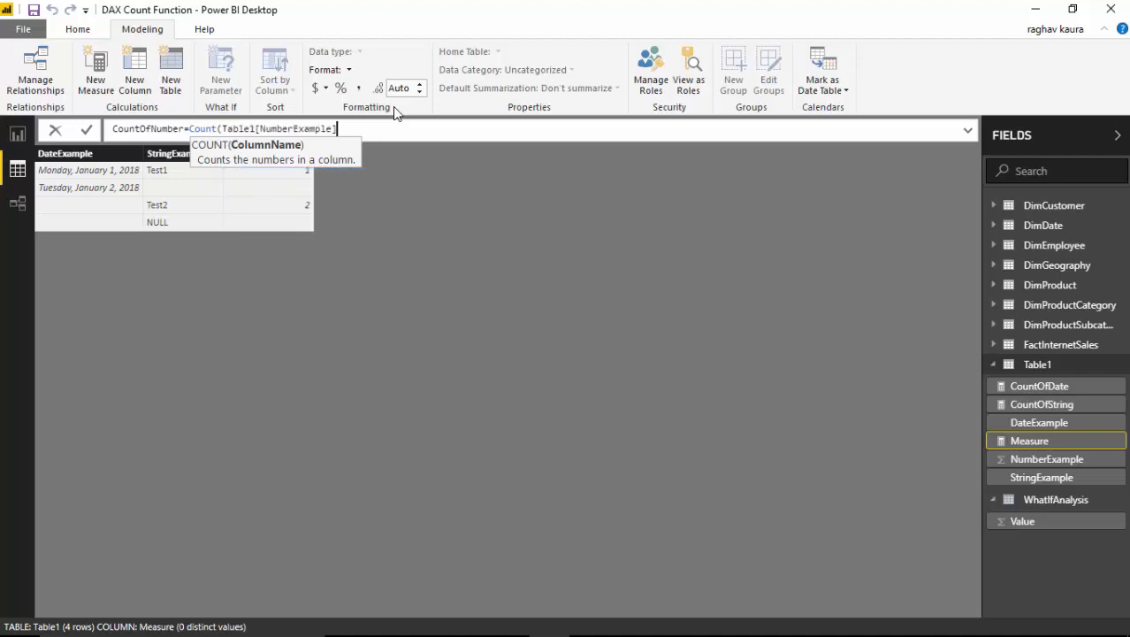
pyautogui.write(')')
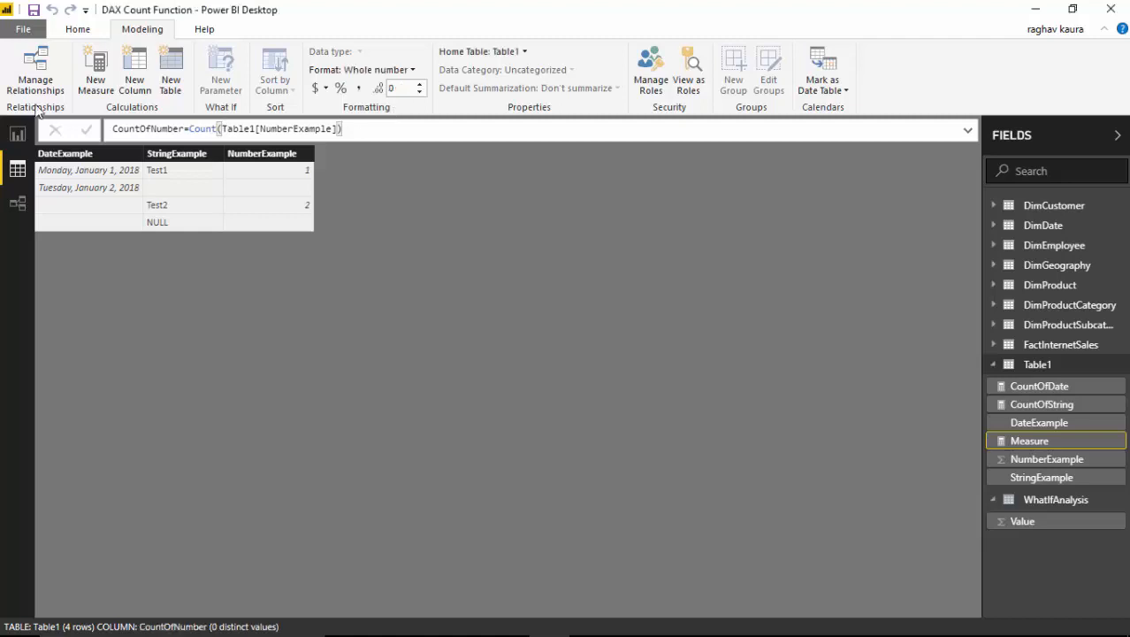
# In Report view, insert a table visual and show it enlarged in focus mode
pyautogui.click(18, 133)
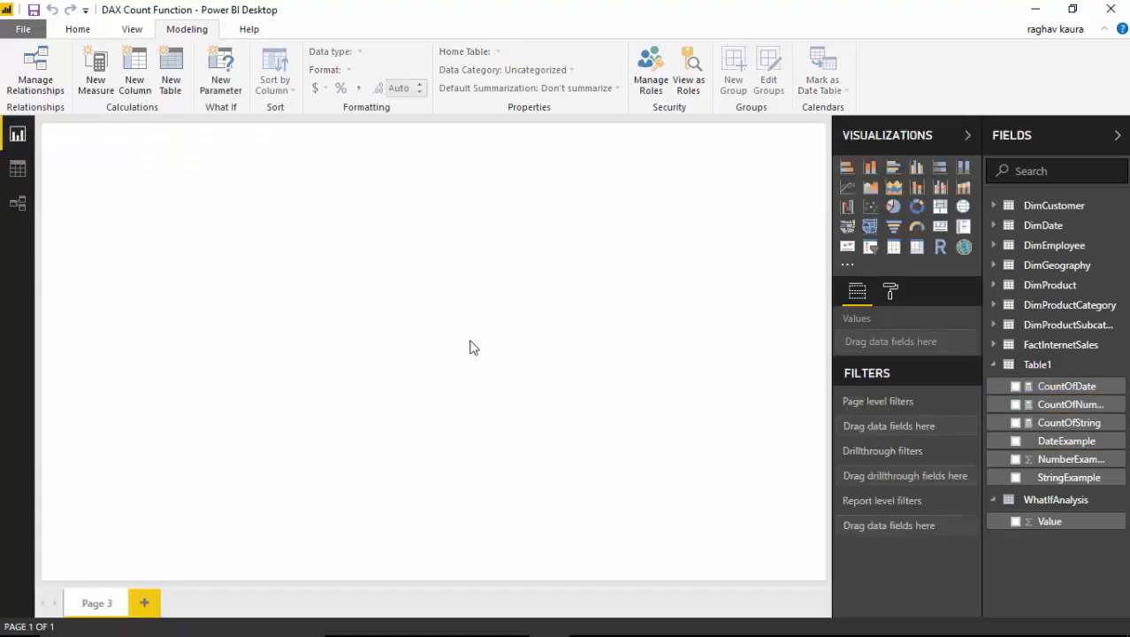
pyautogui.moveTo(895, 247)
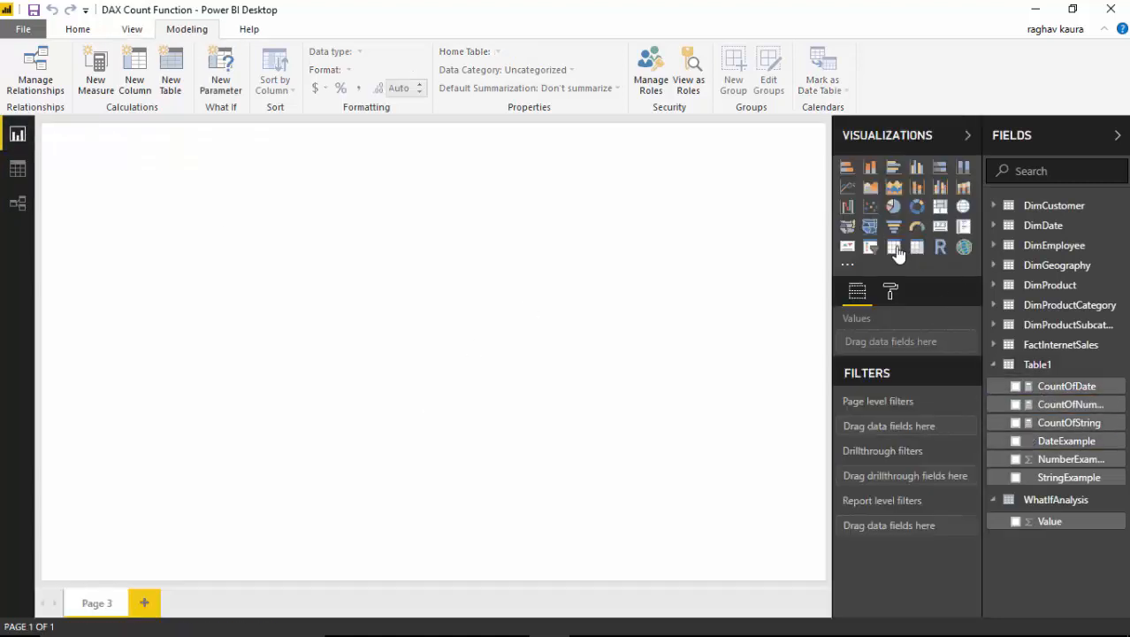
pyautogui.click(894, 246)
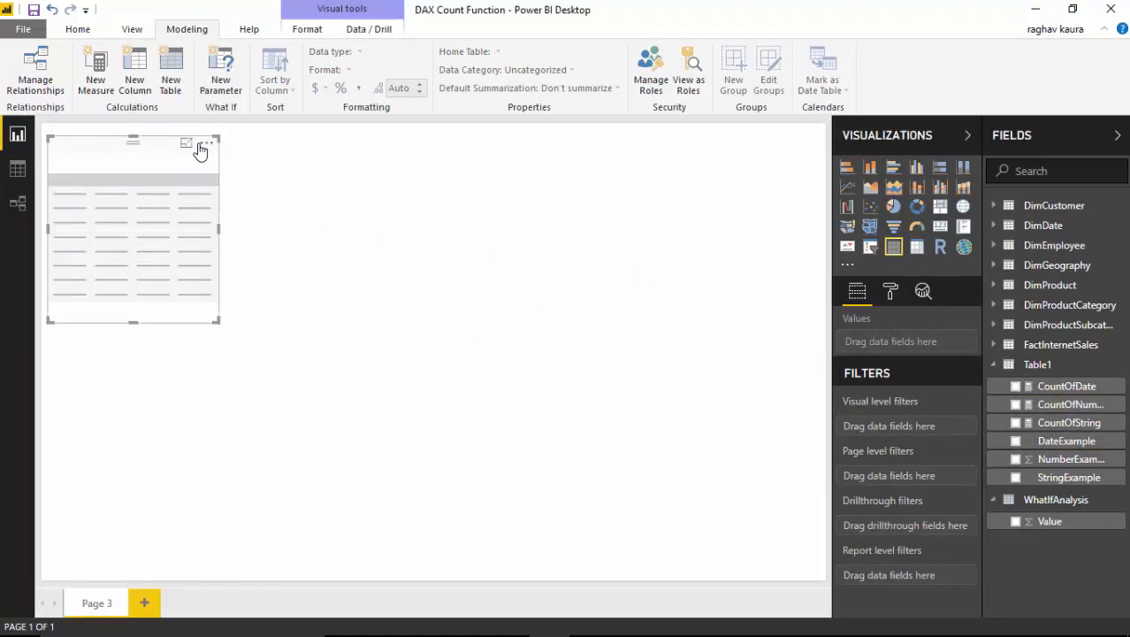
pyautogui.click(204, 144)
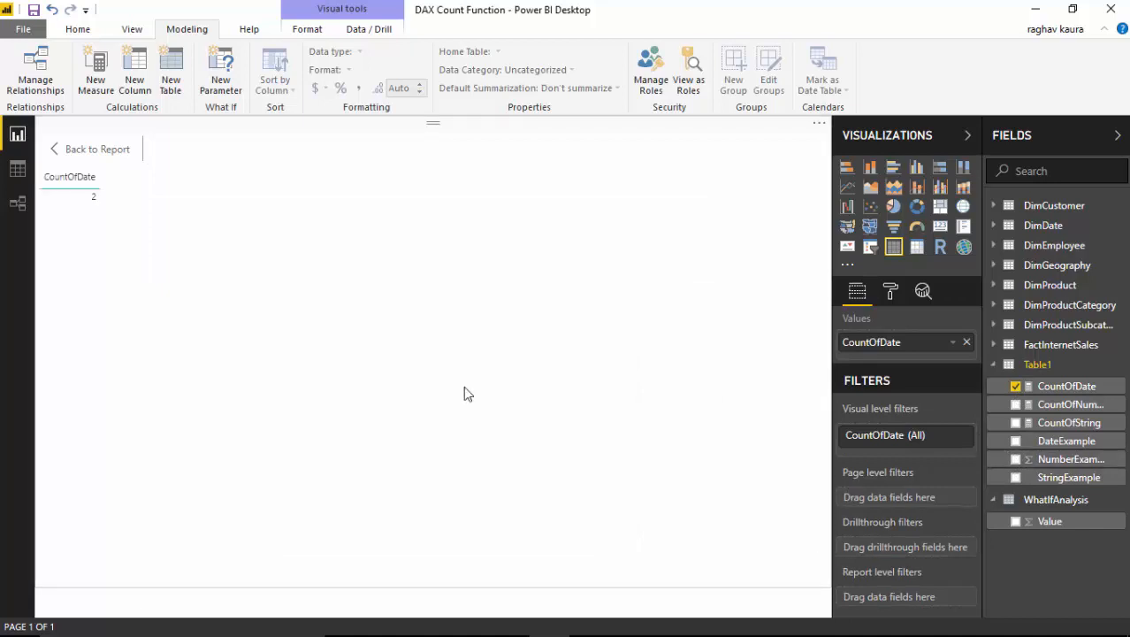
pyautogui.moveTo(1008, 500)
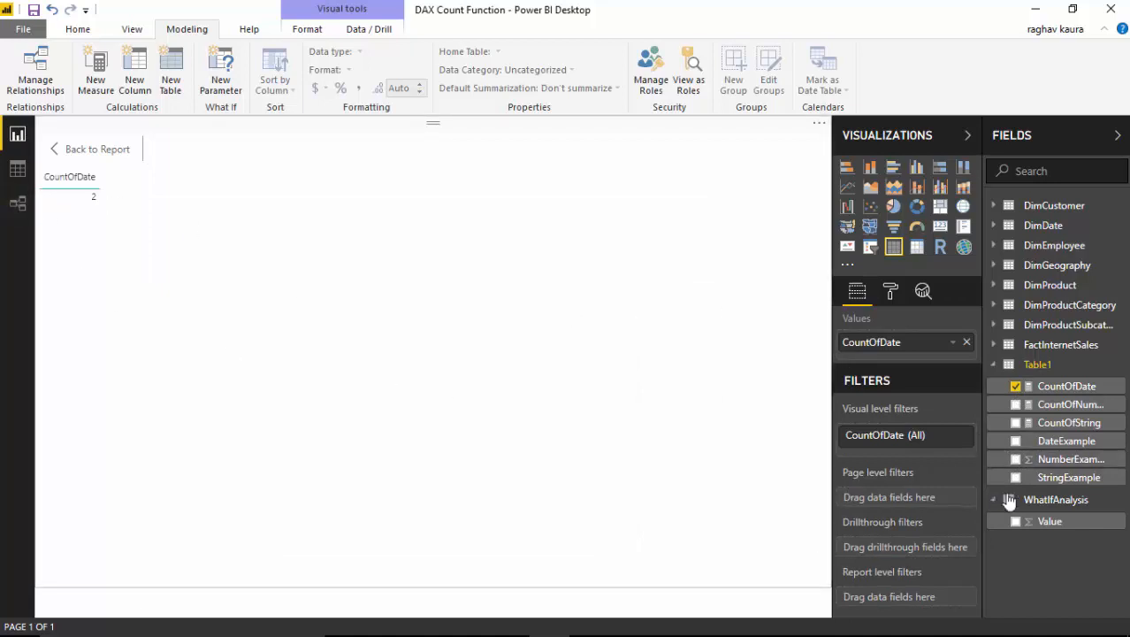
pyautogui.moveTo(1016, 443)
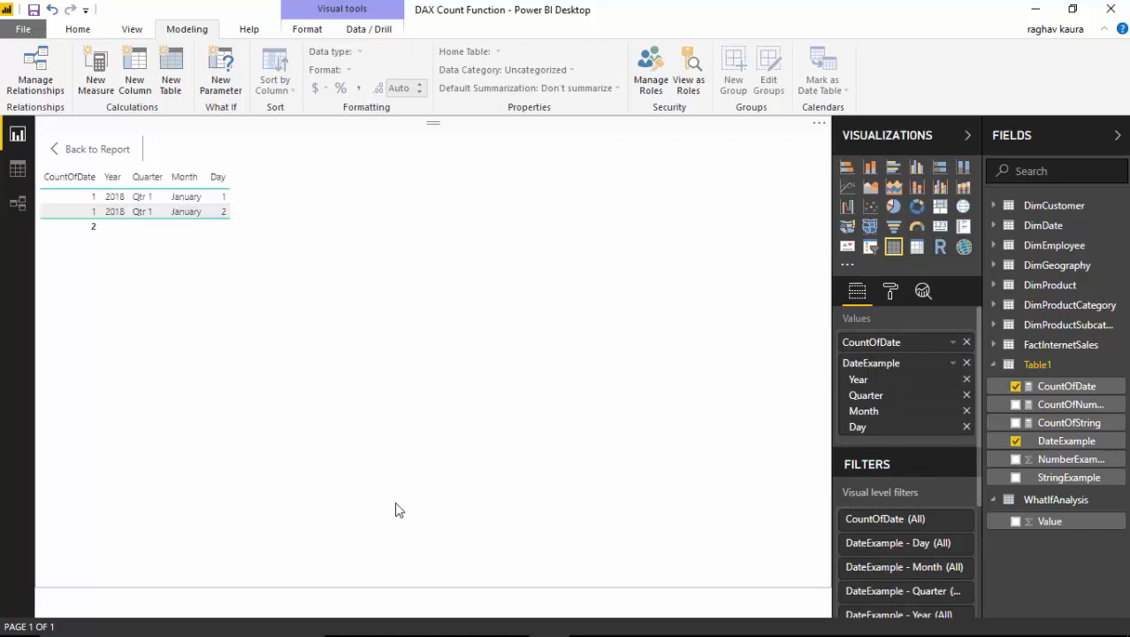
pyautogui.moveTo(104, 191)
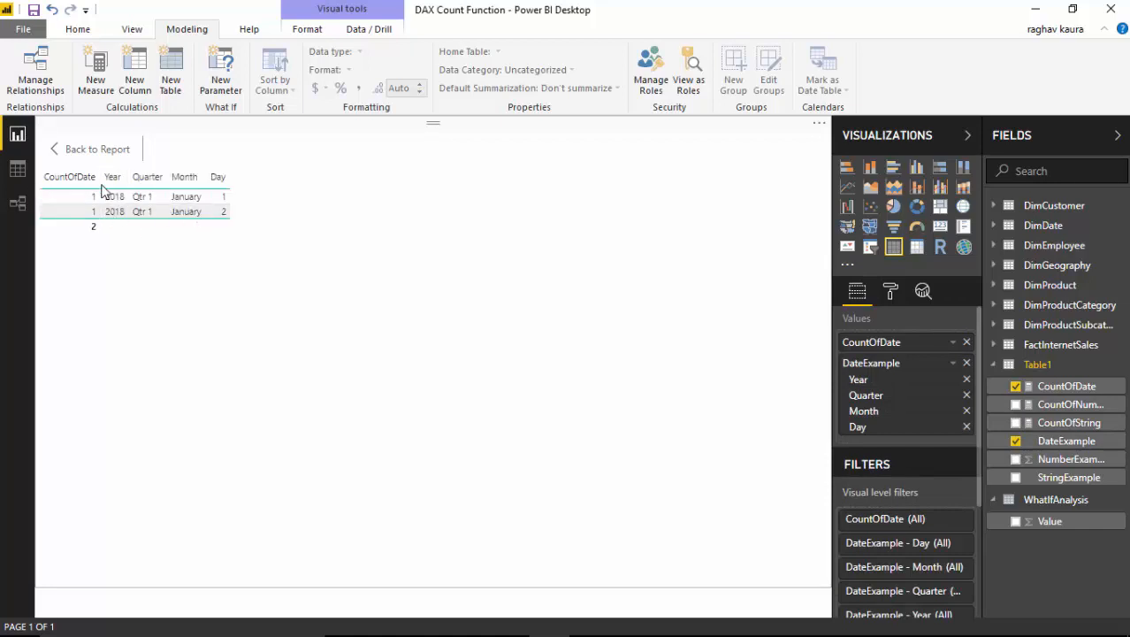
pyautogui.moveTo(277, 242)
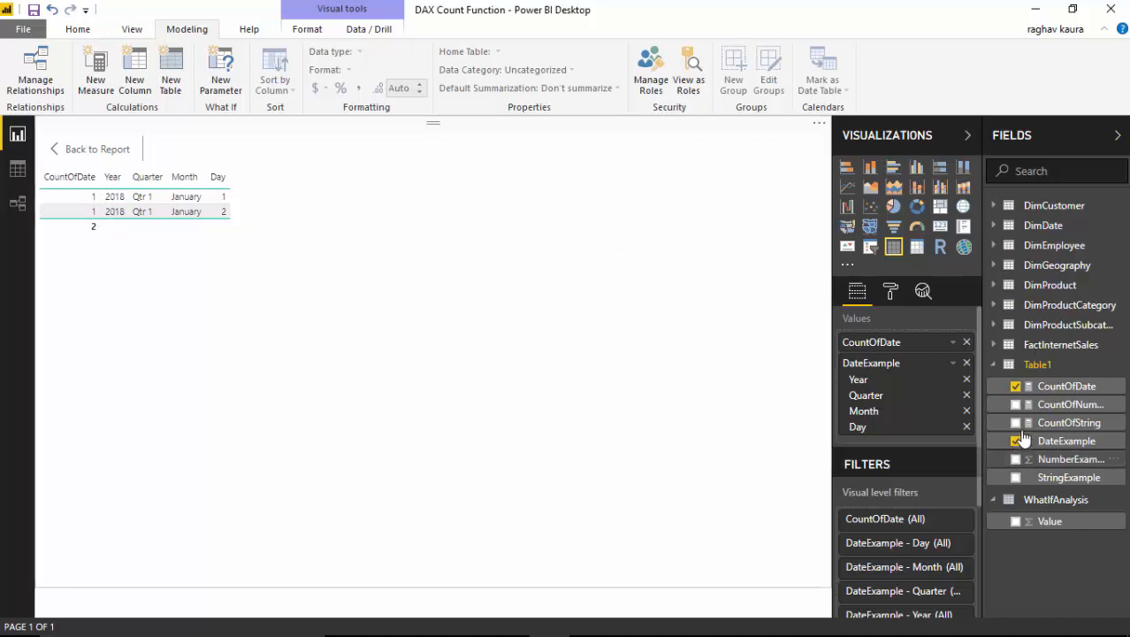
# Add CountOfNumber and NumberExample to the table, then return to the report page
pyautogui.click(1015, 404)
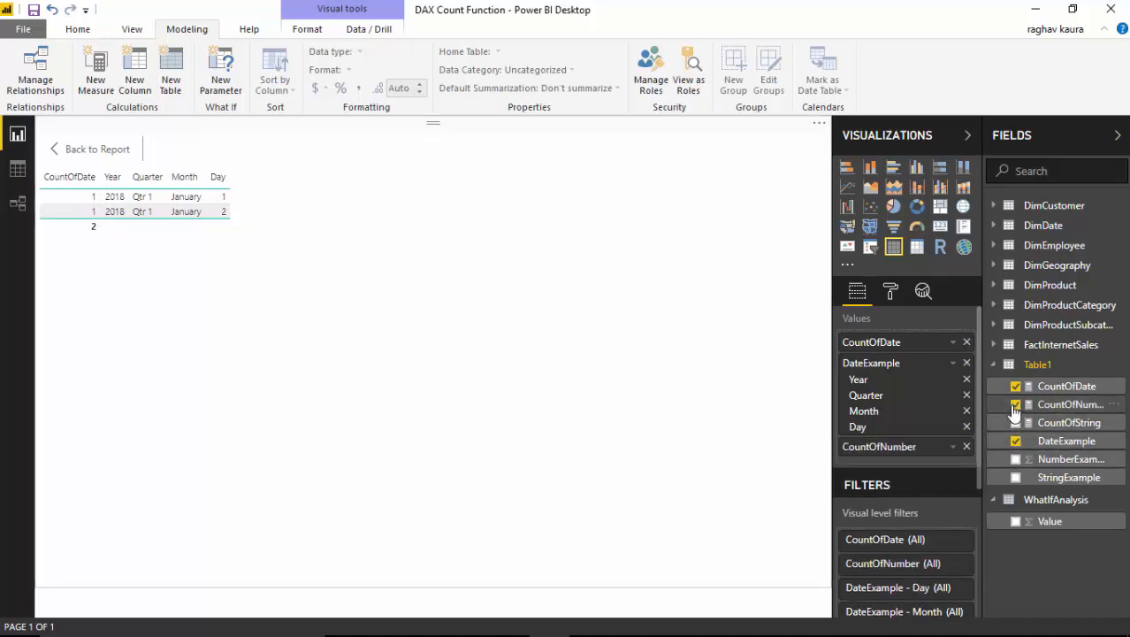
pyautogui.click(1015, 404)
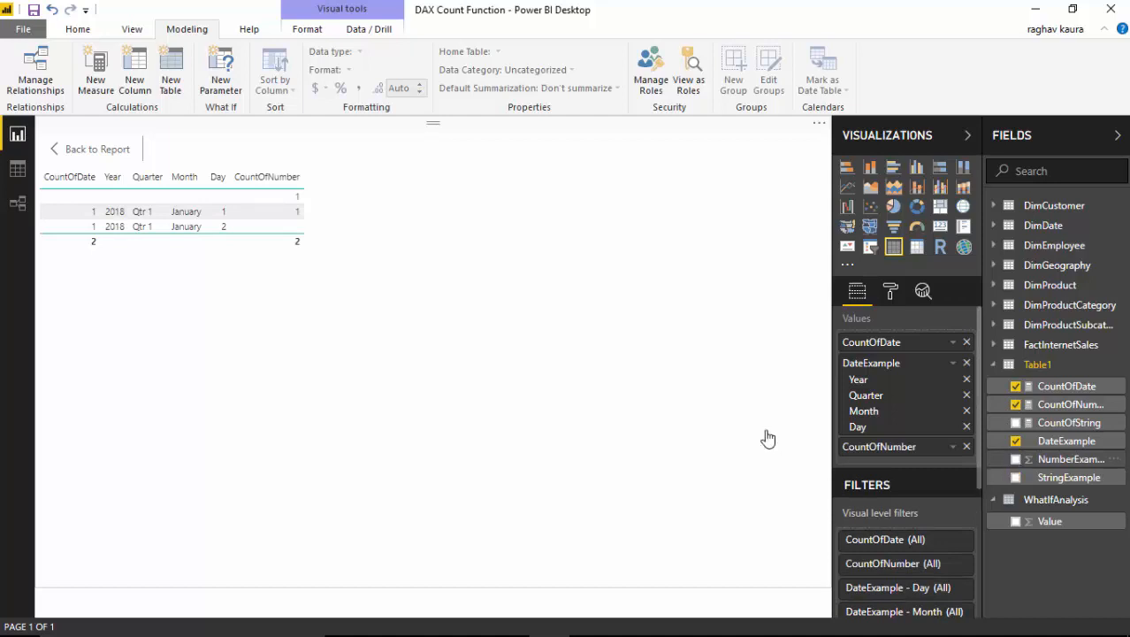
pyautogui.click(1015, 459)
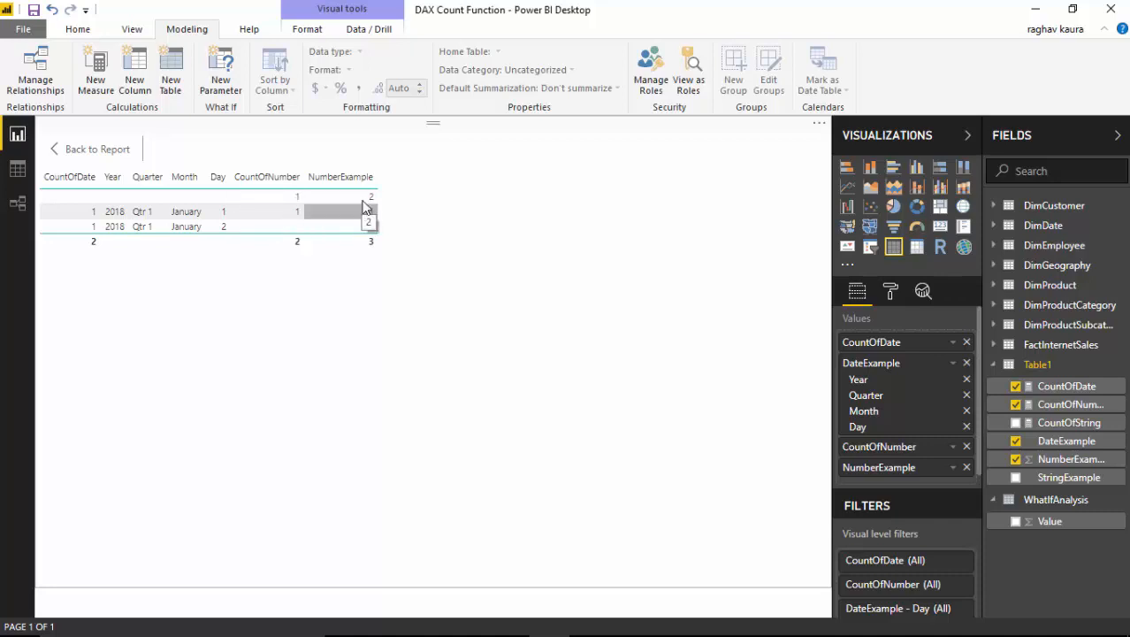
pyautogui.moveTo(361, 212)
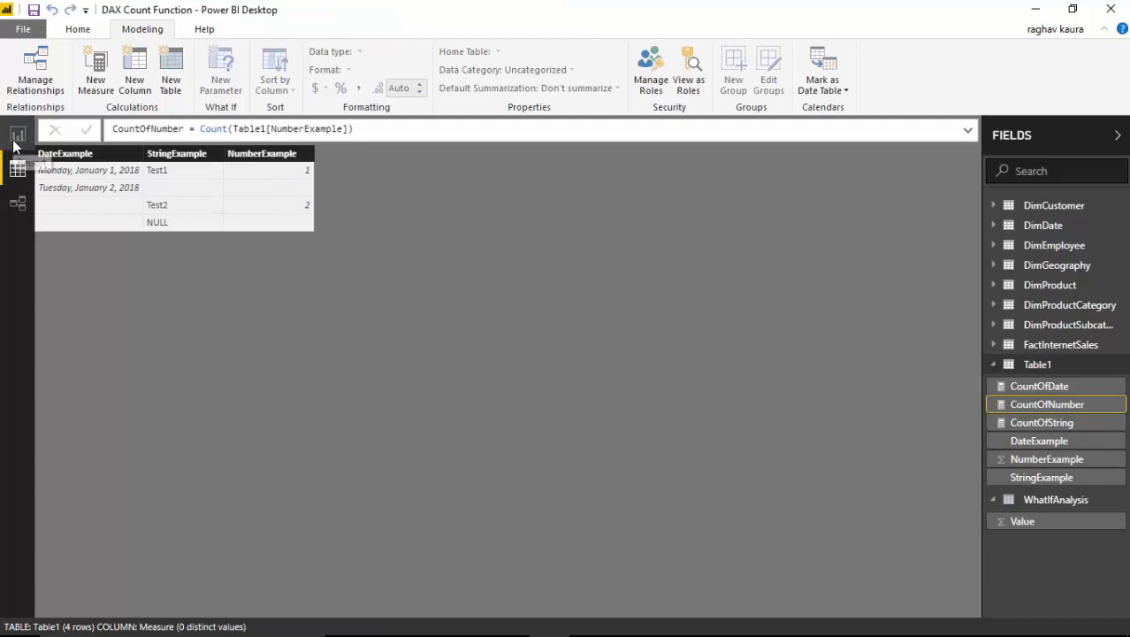
pyautogui.click(17, 132)
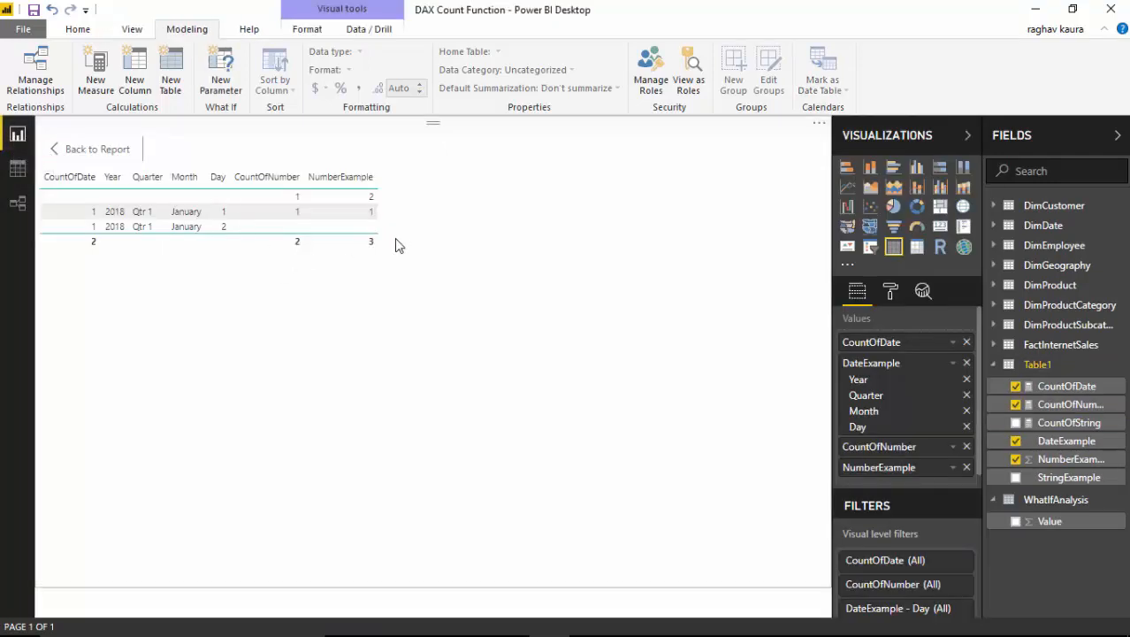
pyautogui.click(340, 196)
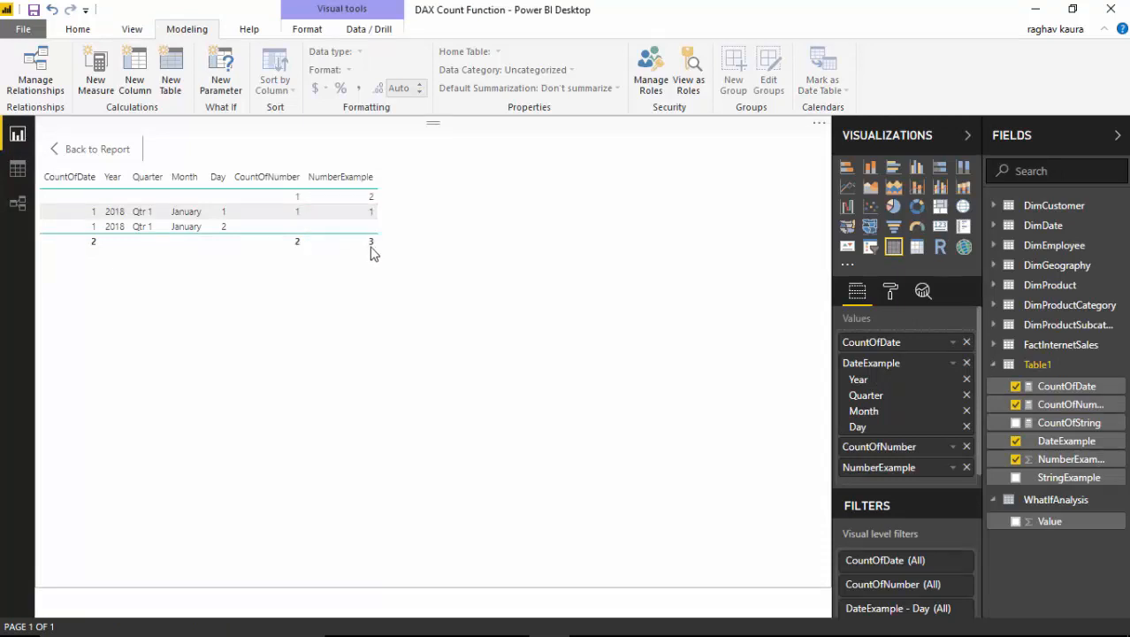
pyautogui.click(341, 240)
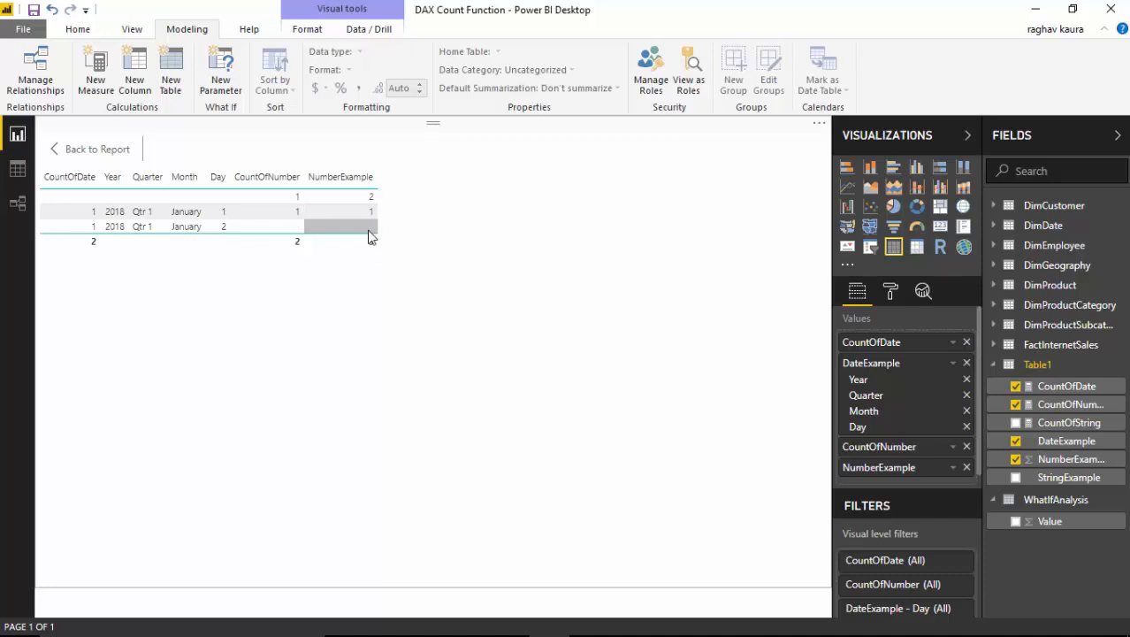
# Tick CountOfString and StringExample so the table shows Test1, Test2 and NULL rows
pyautogui.click(1016, 422)
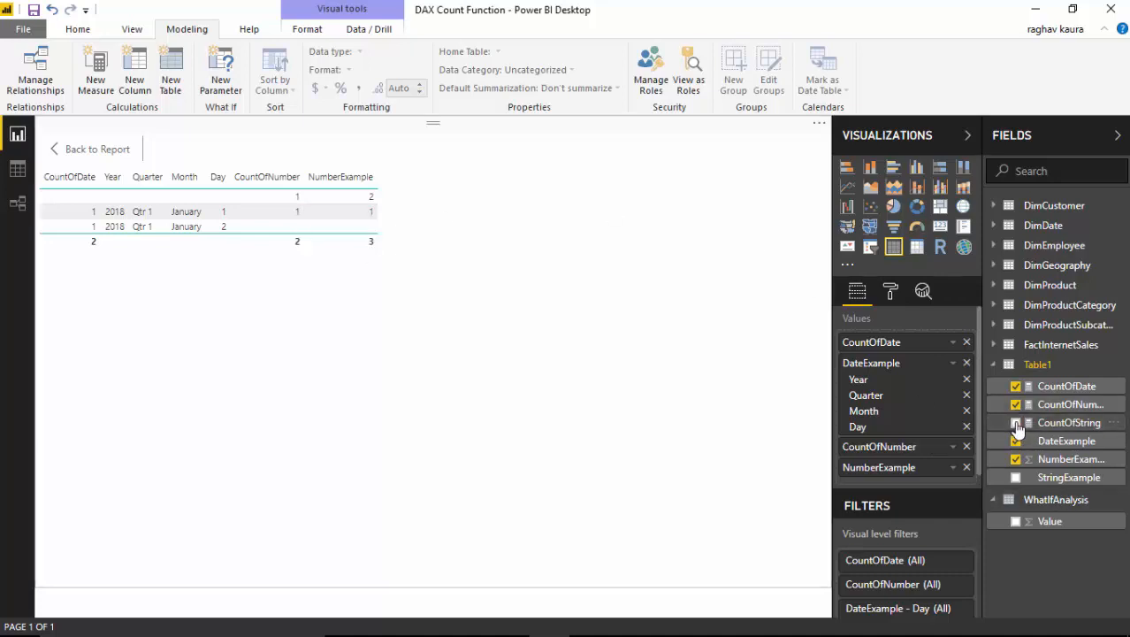
pyautogui.click(1016, 422)
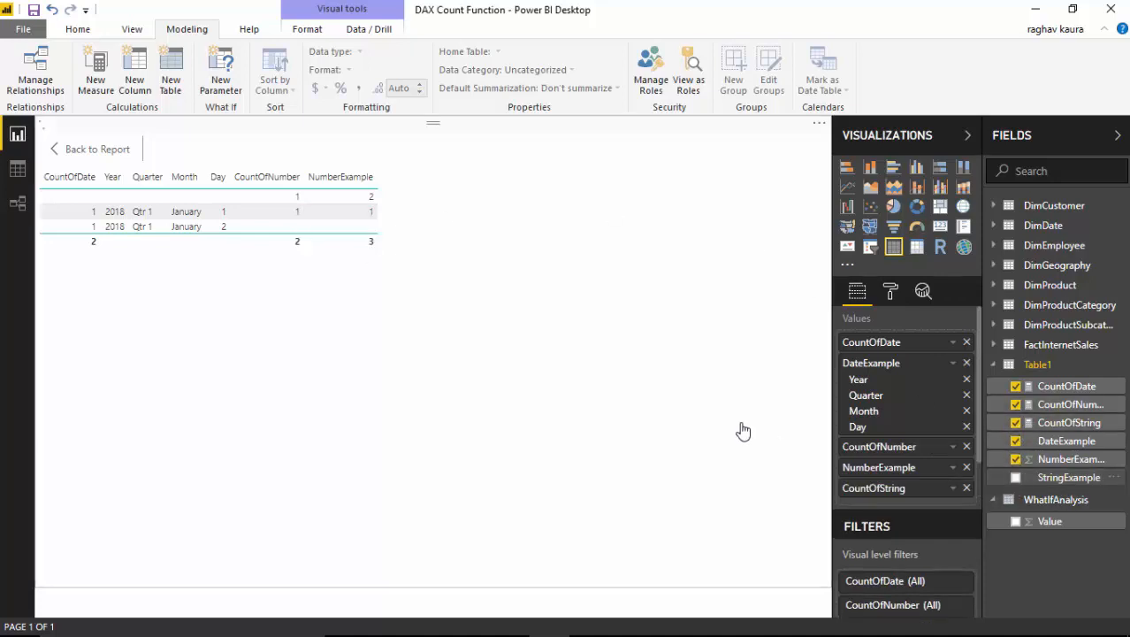
pyautogui.click(1015, 477)
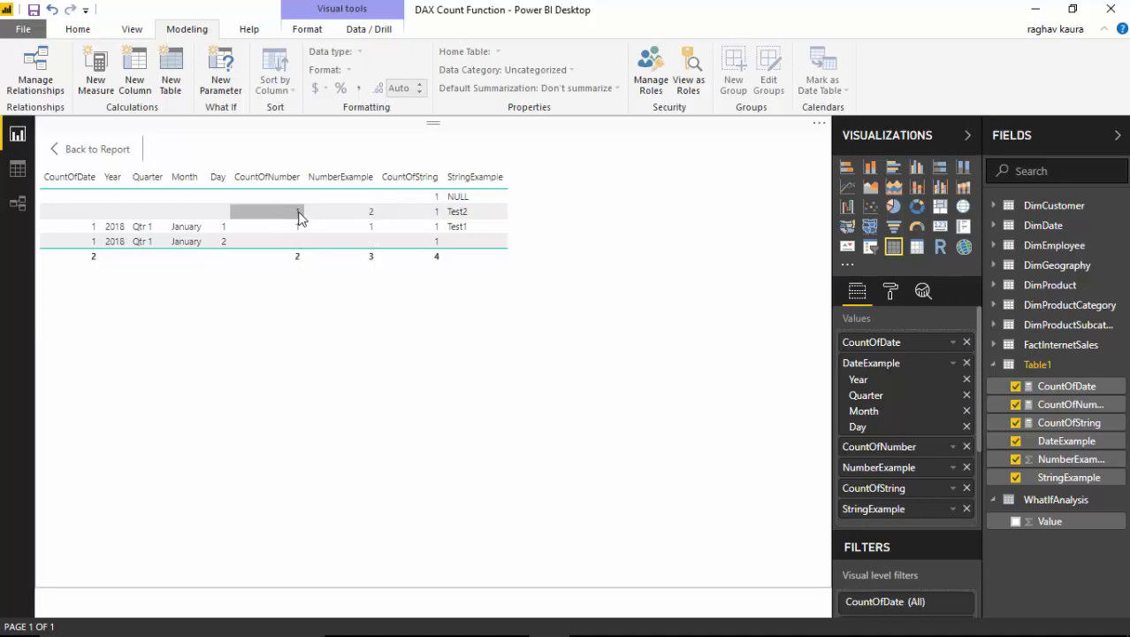
pyautogui.click(340, 176)
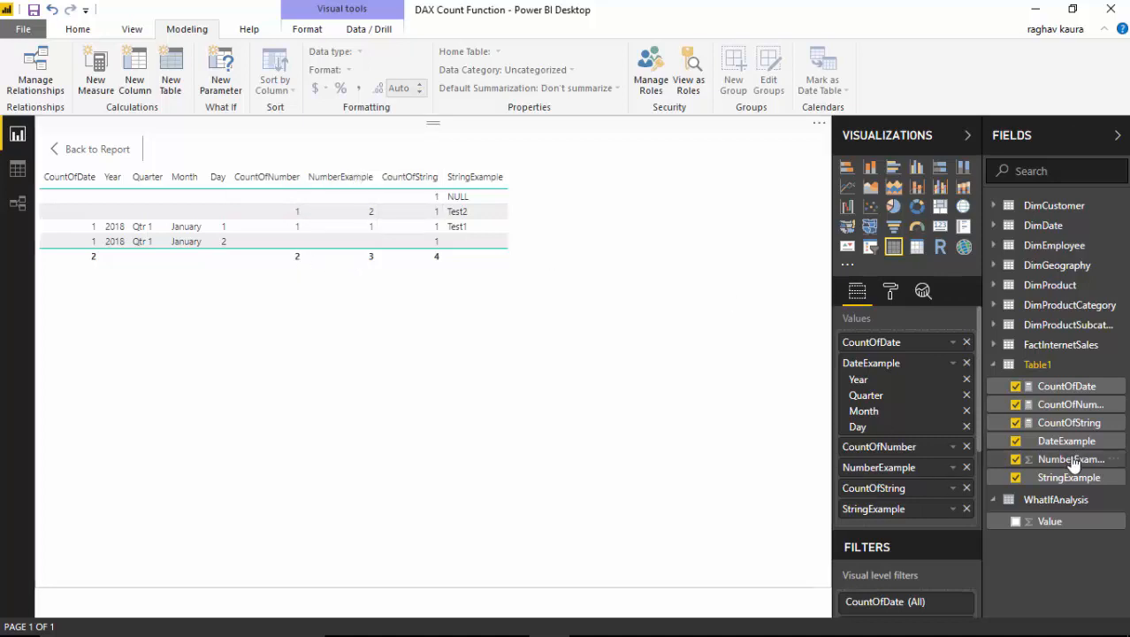
# Change NumberExample's Default Summarization from Sum to Don't summarize
pyautogui.rightClick(1072, 458)
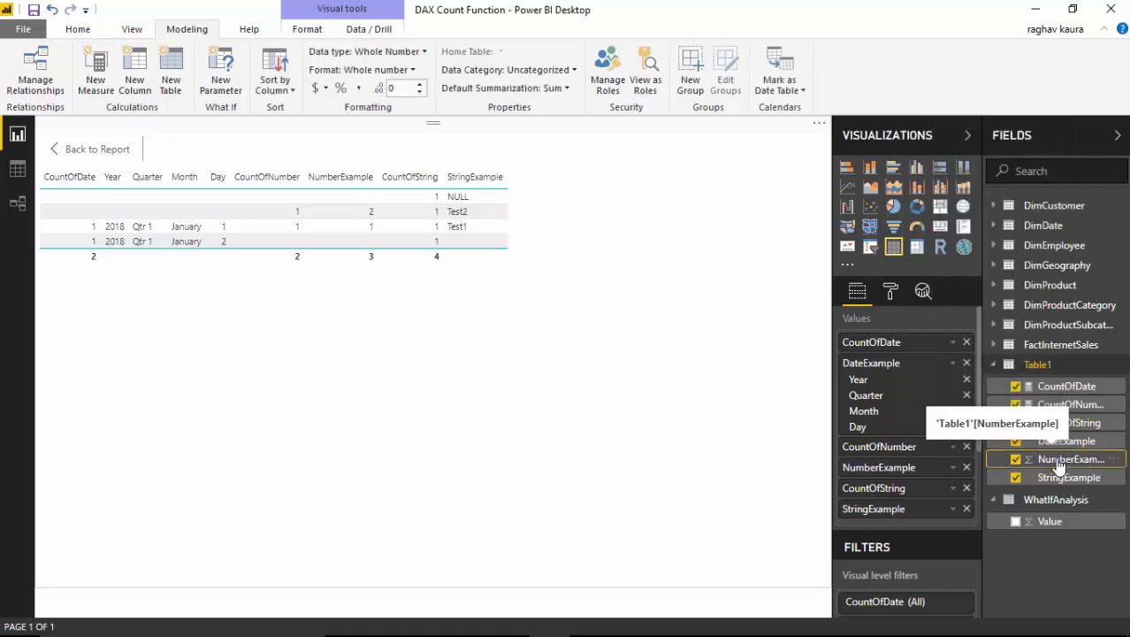
pyautogui.moveTo(561, 111)
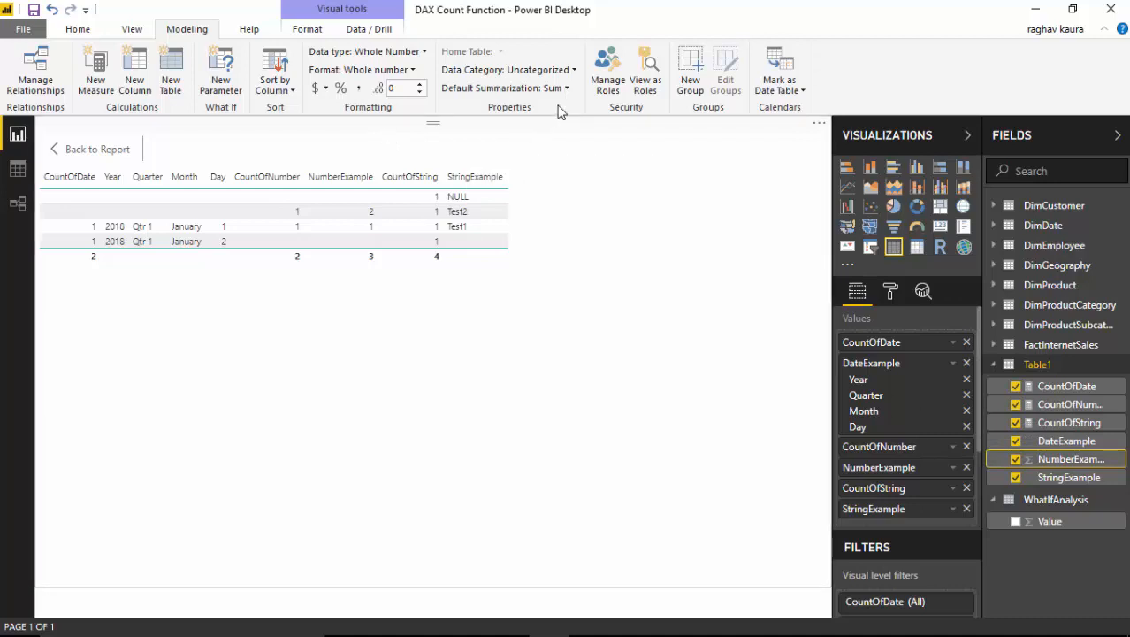
pyautogui.click(504, 88)
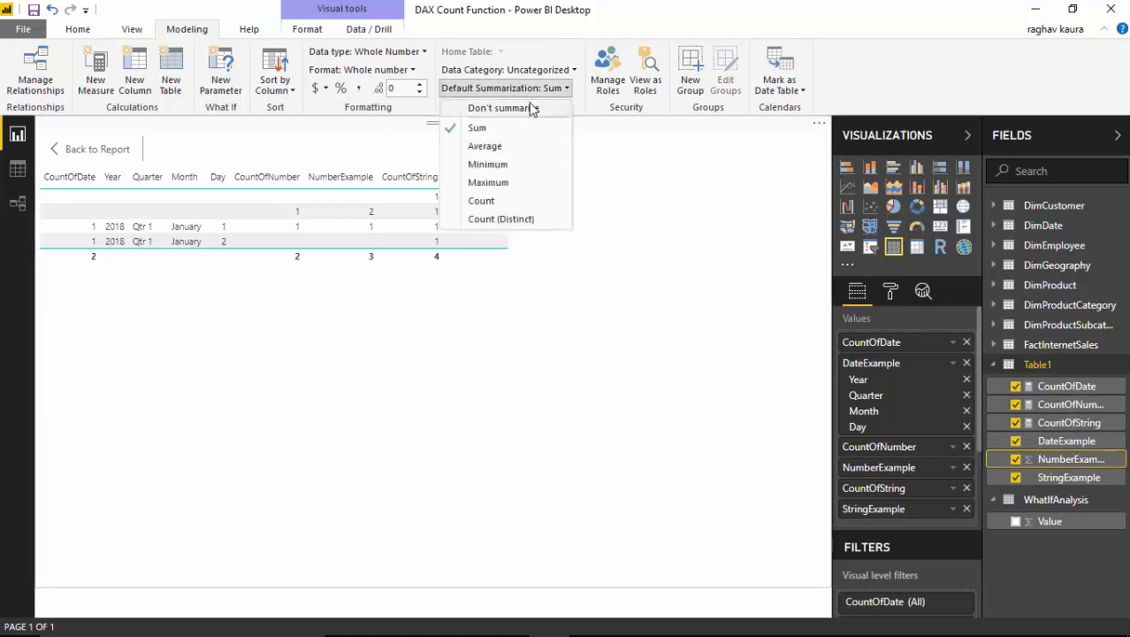
pyautogui.click(502, 107)
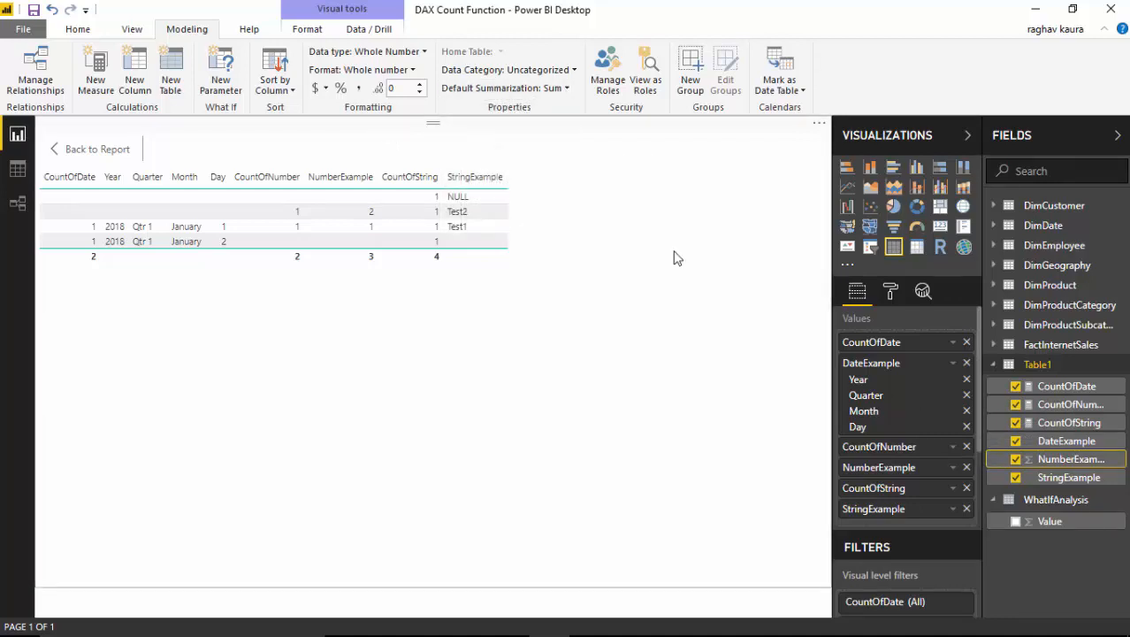
pyautogui.moveTo(633, 380)
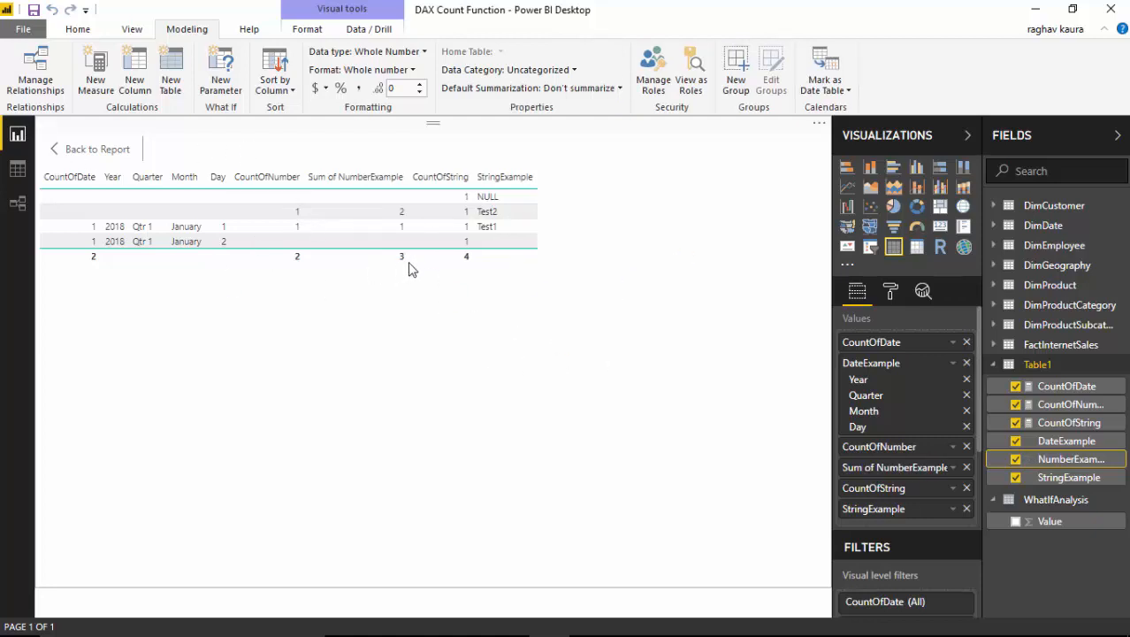
pyautogui.moveTo(356, 176)
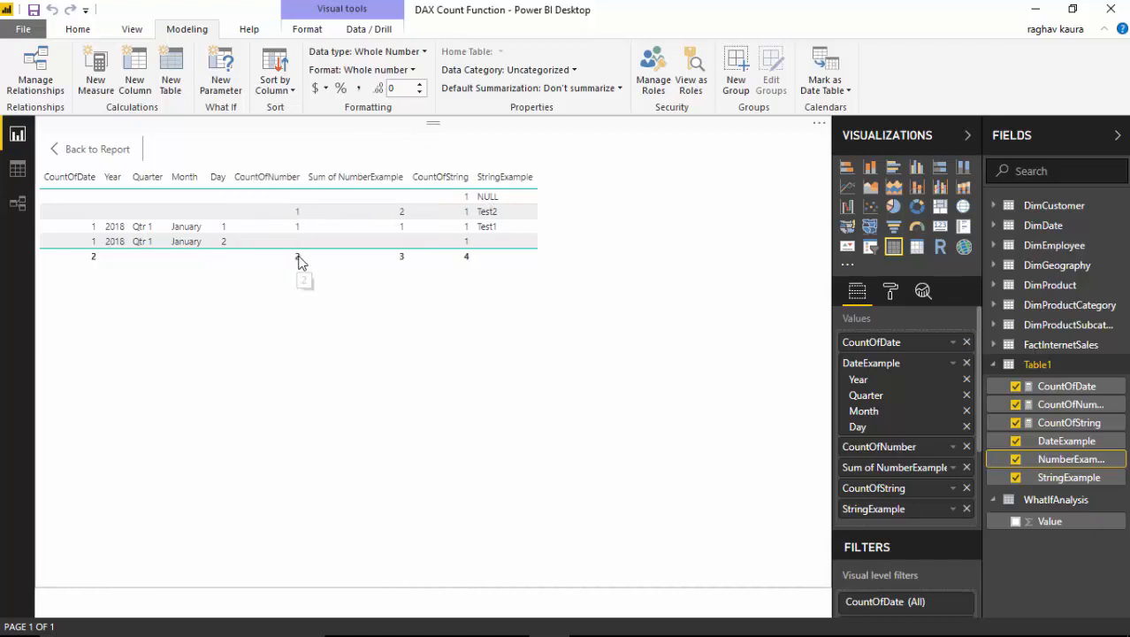
pyautogui.moveTo(100, 267)
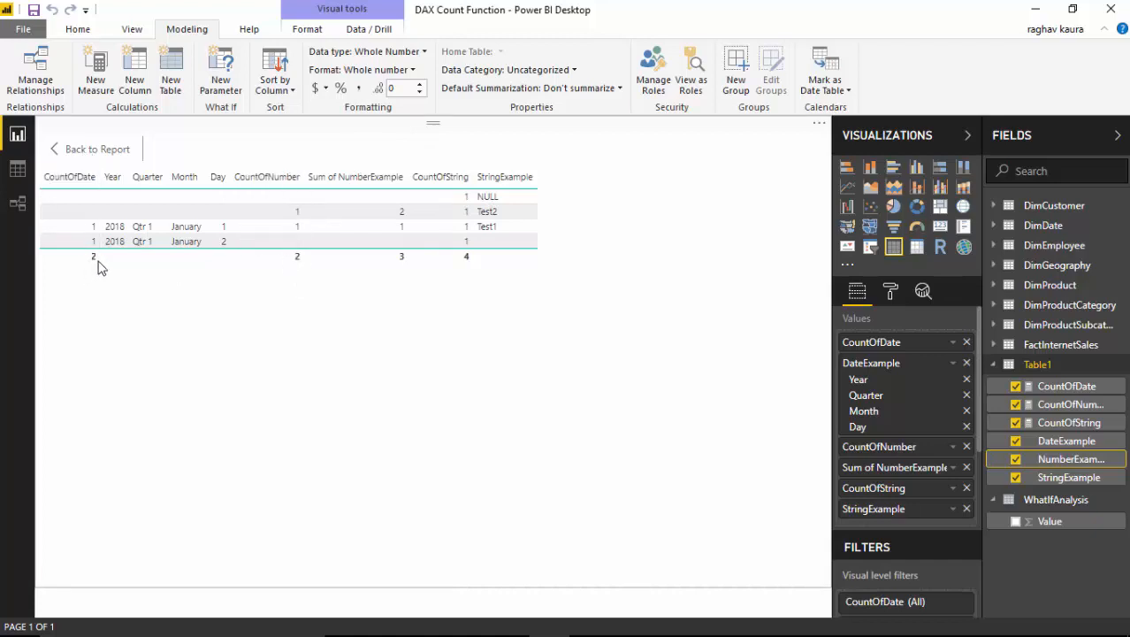